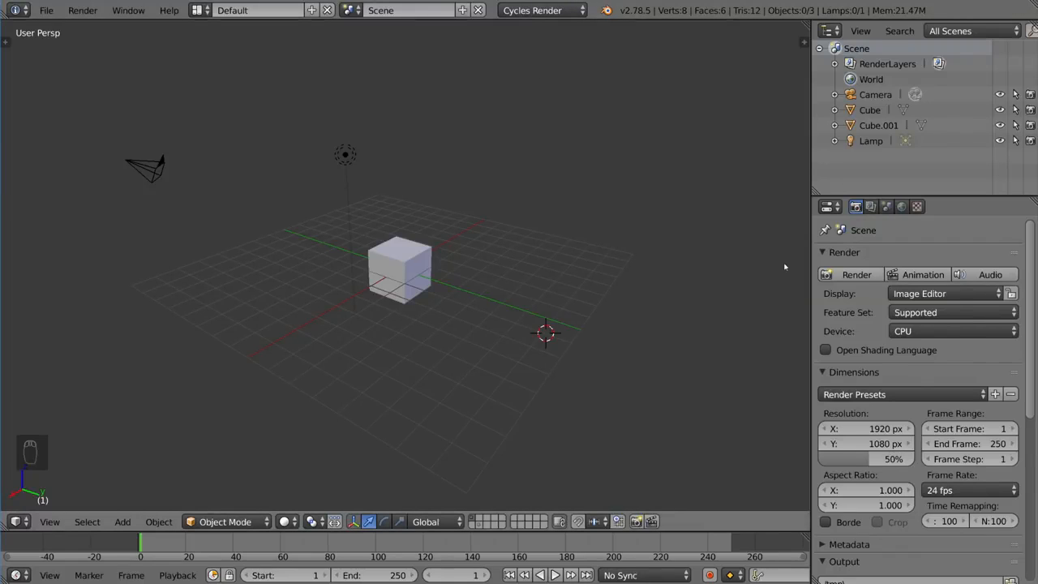
mouse_move(527, 399)
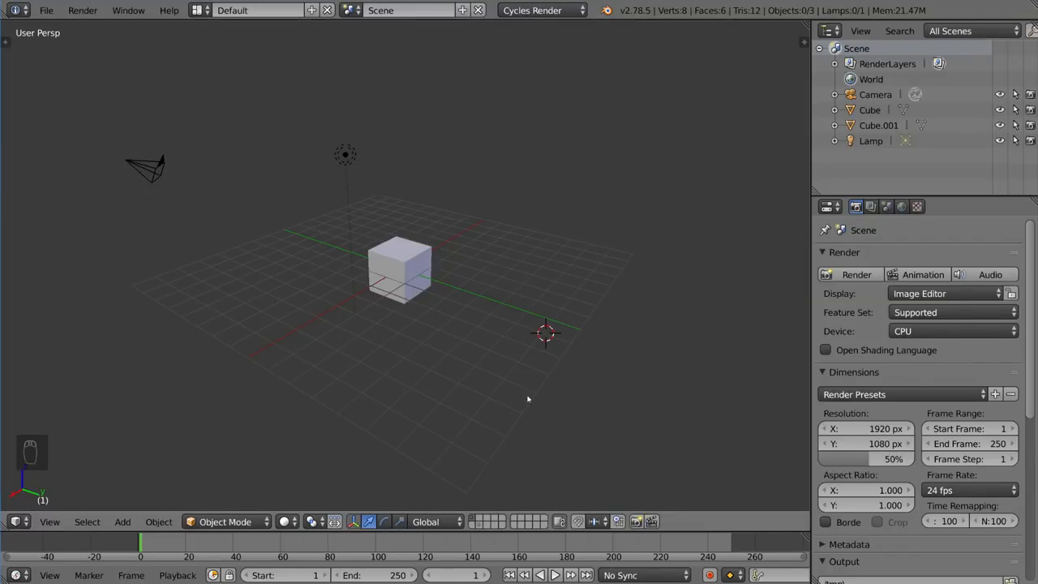
mouse_move(511, 366)
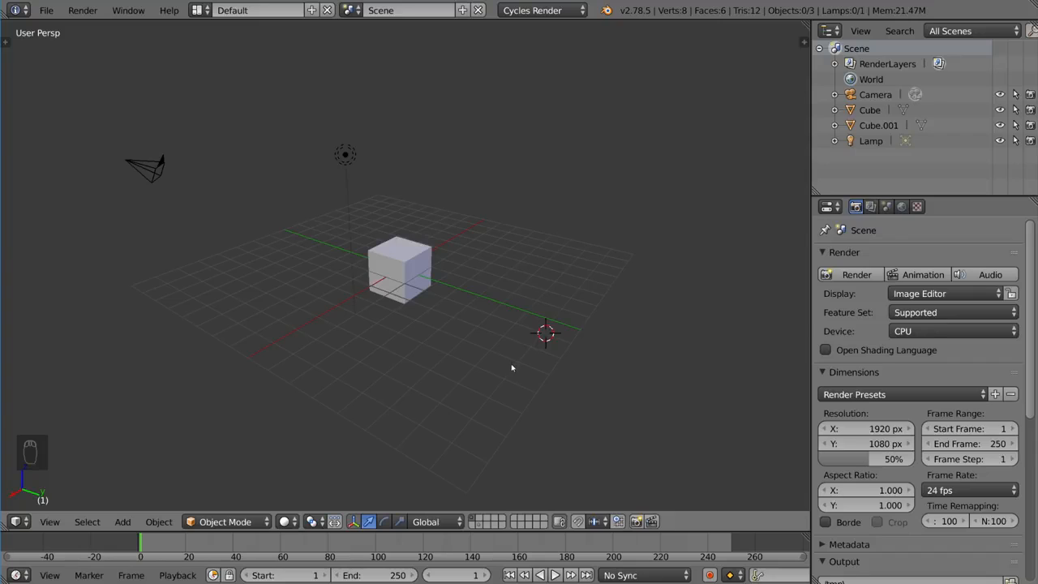
mouse_move(557, 318)
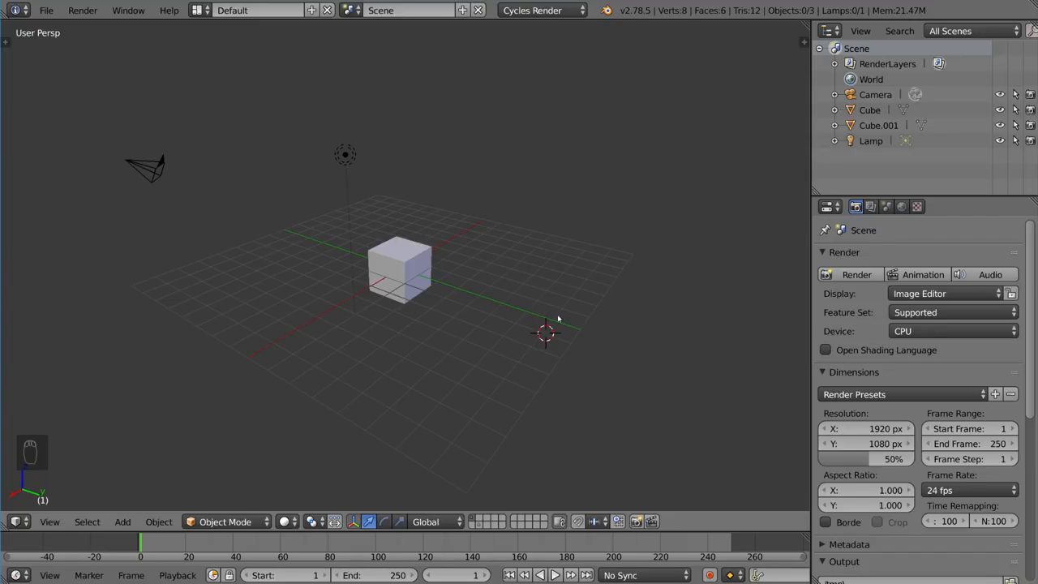
mouse_move(594, 328)
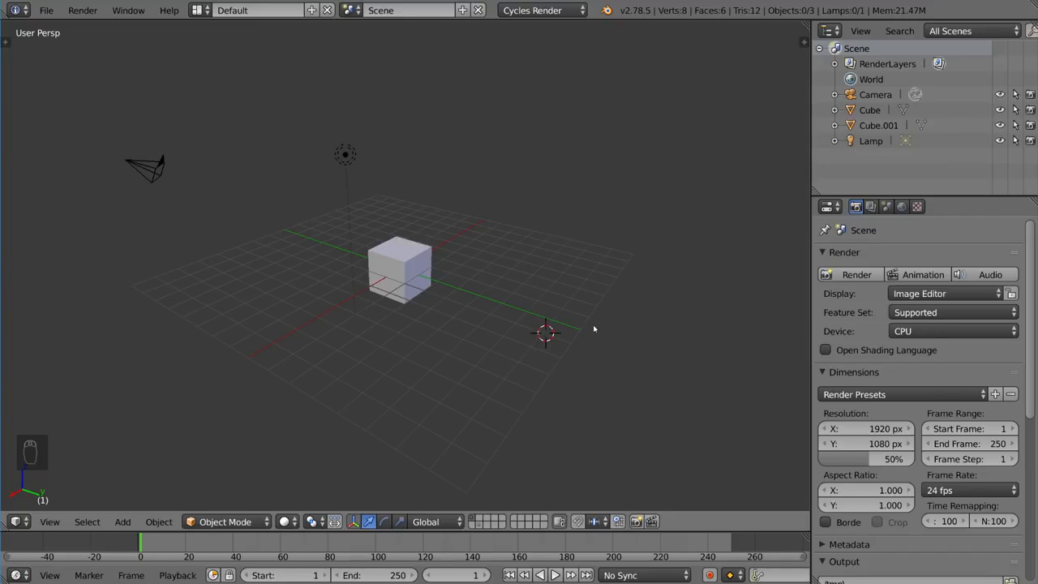
mouse_move(595, 314)
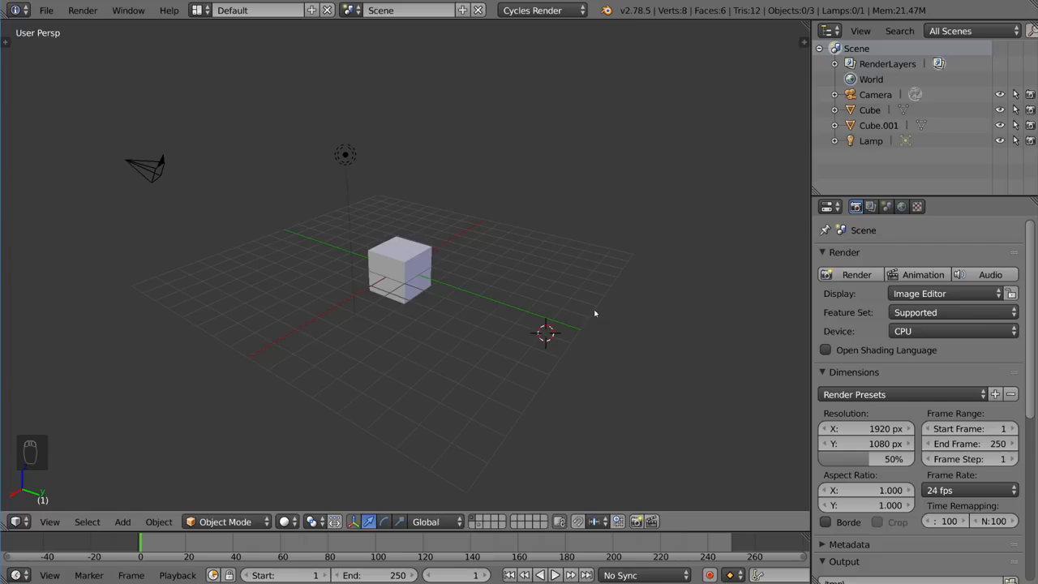
mouse_move(436, 263)
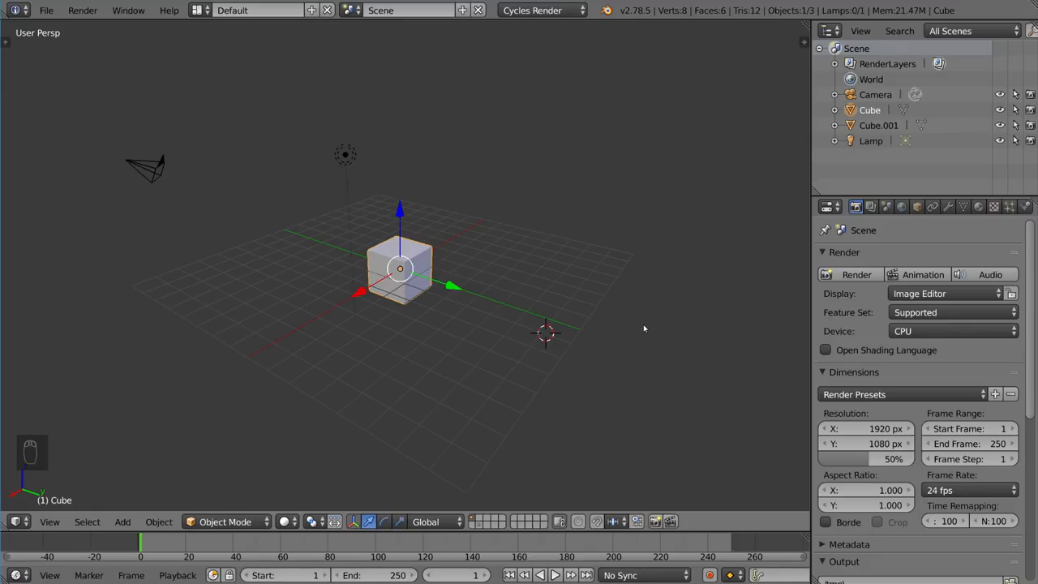
Hide the first cube from the viewport, then bring it back with Alt+H.
key("h")
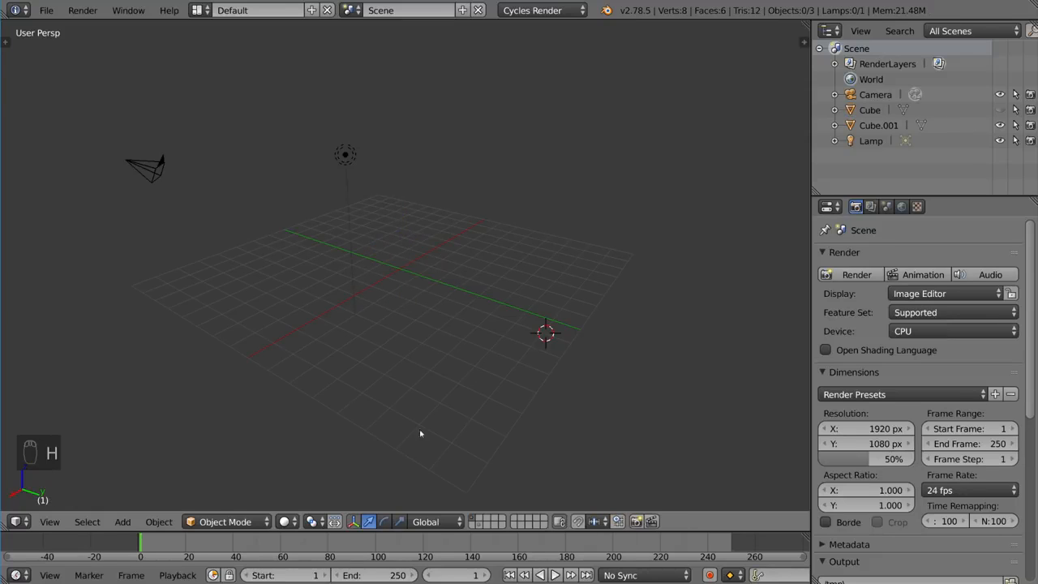
mouse_move(503, 417)
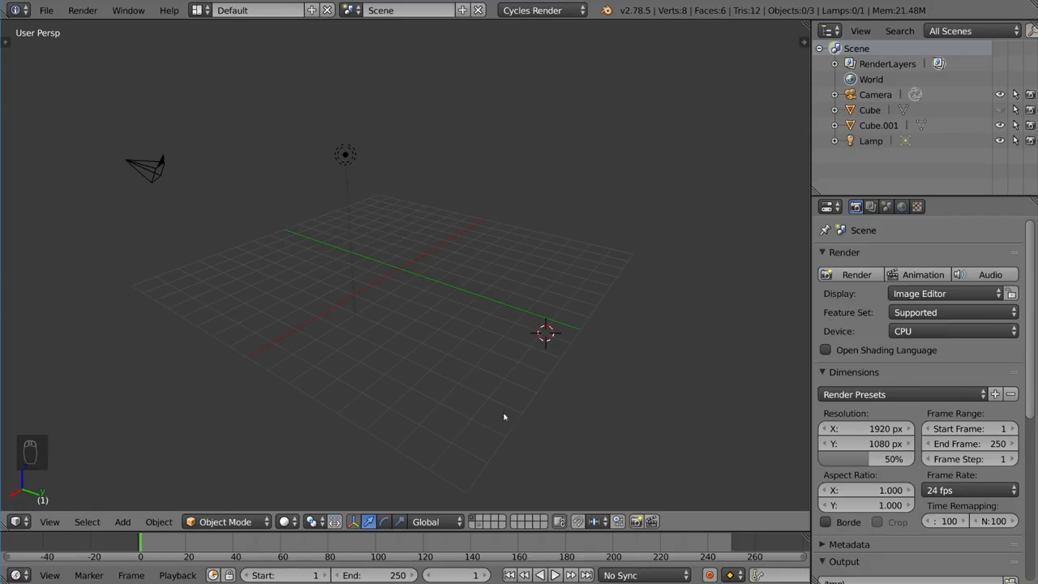
mouse_move(506, 266)
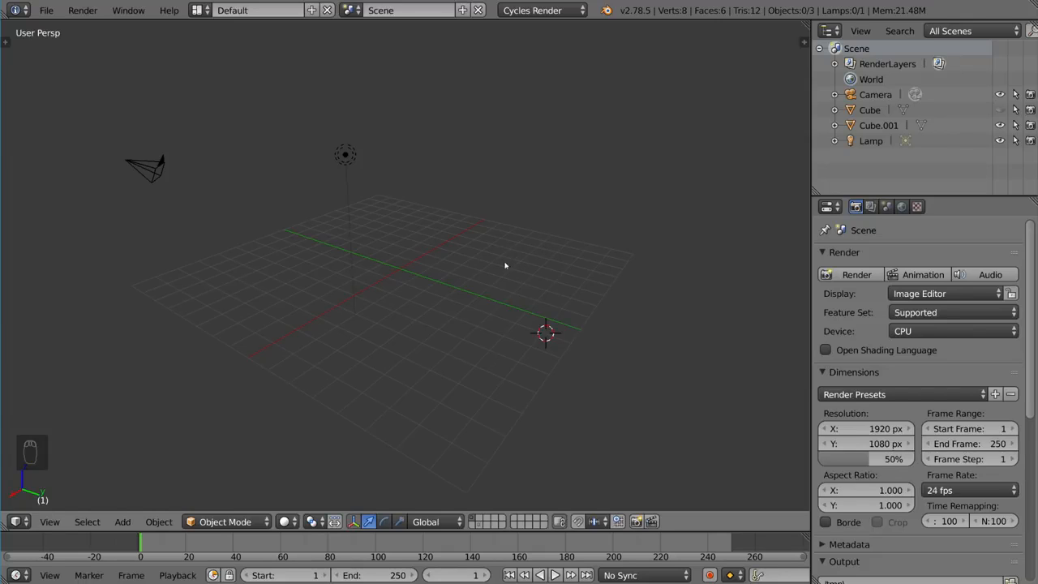
mouse_move(412, 185)
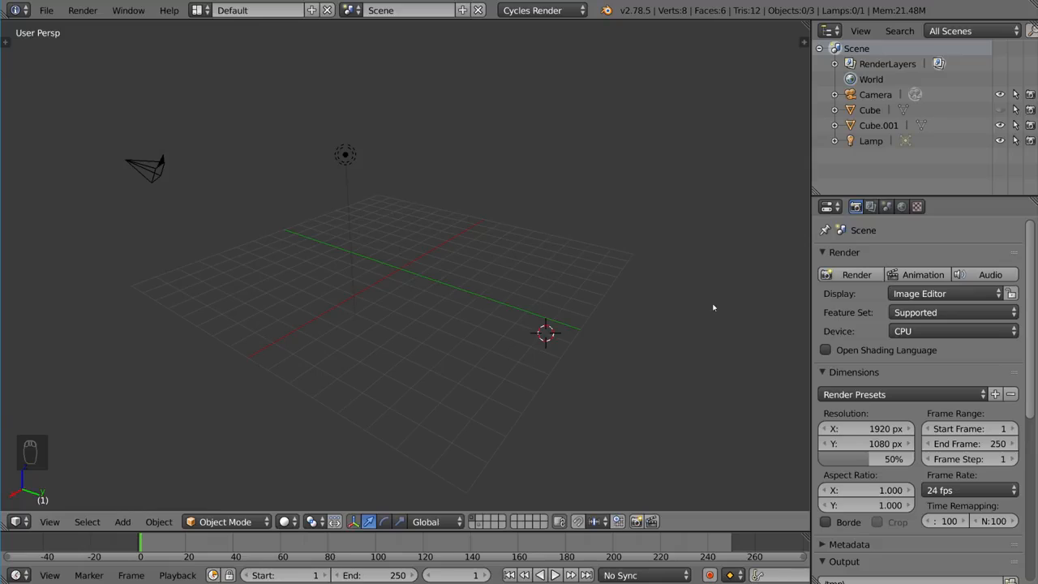
mouse_move(600, 279)
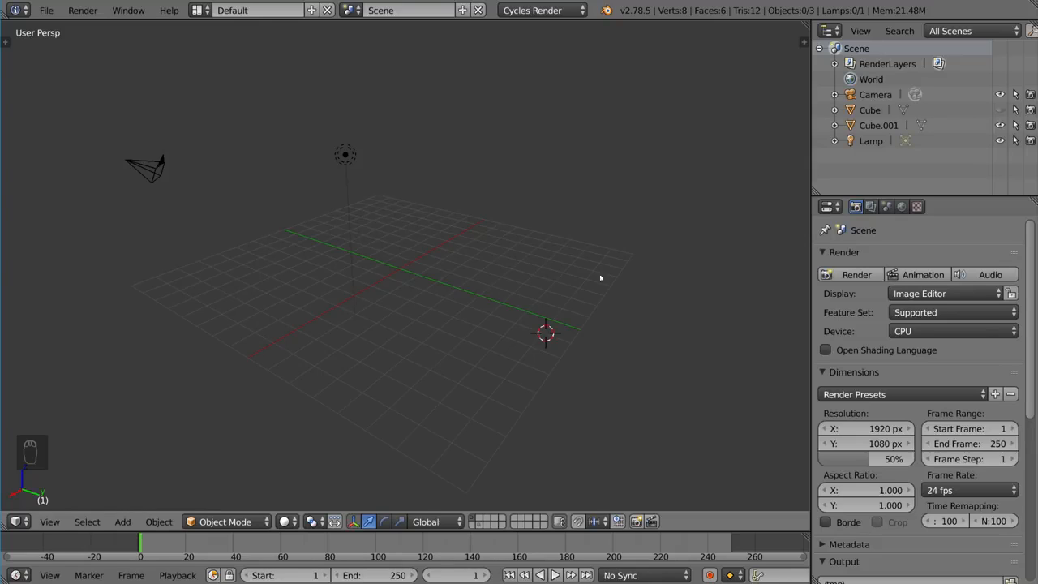
mouse_move(633, 351)
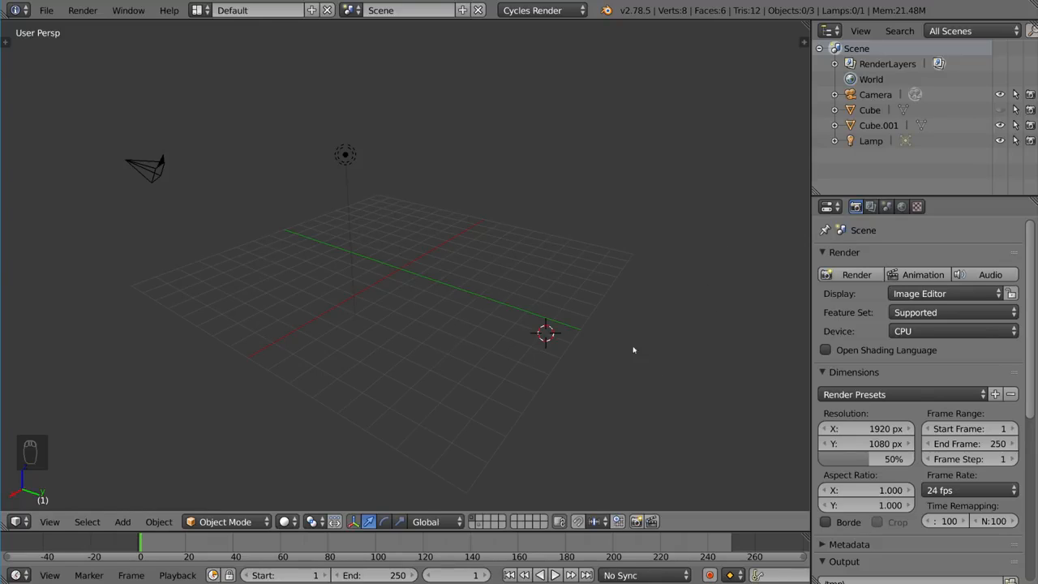
key("alt+h")
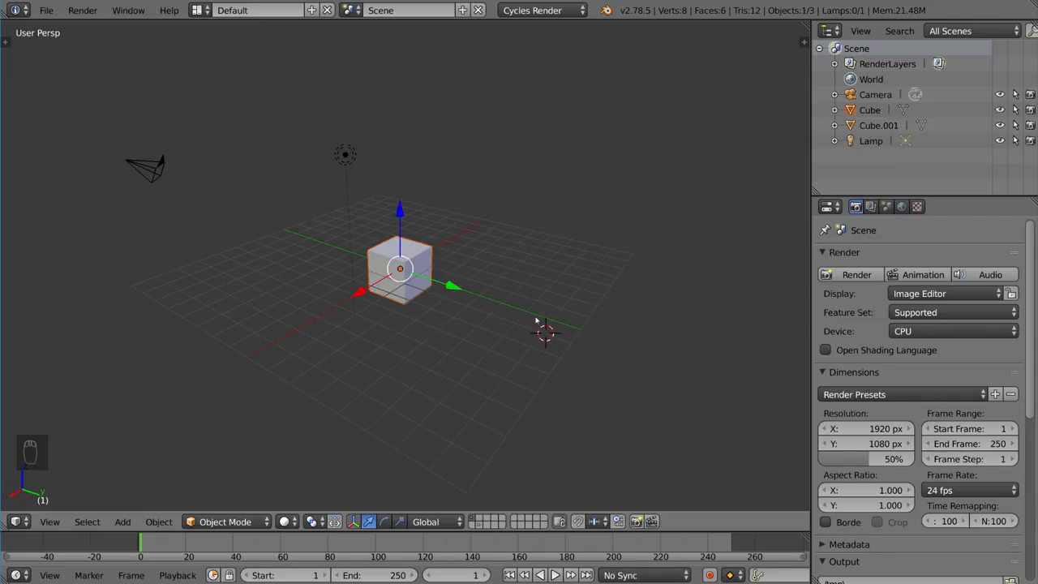
mouse_move(515, 270)
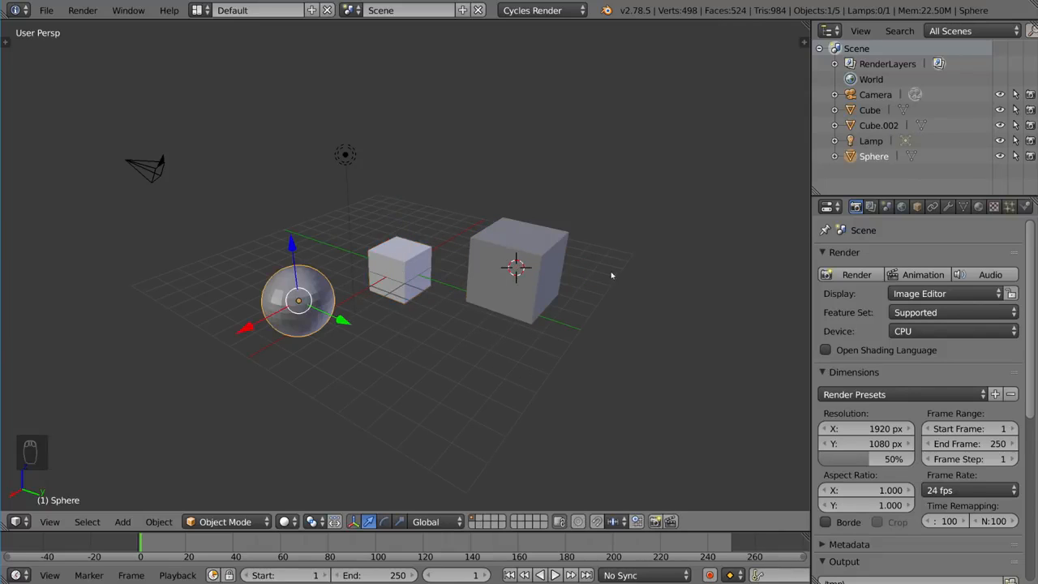
Hide both cubes and the sphere, leaving camera and lamp, then unhide everything.
left_click(399, 267)
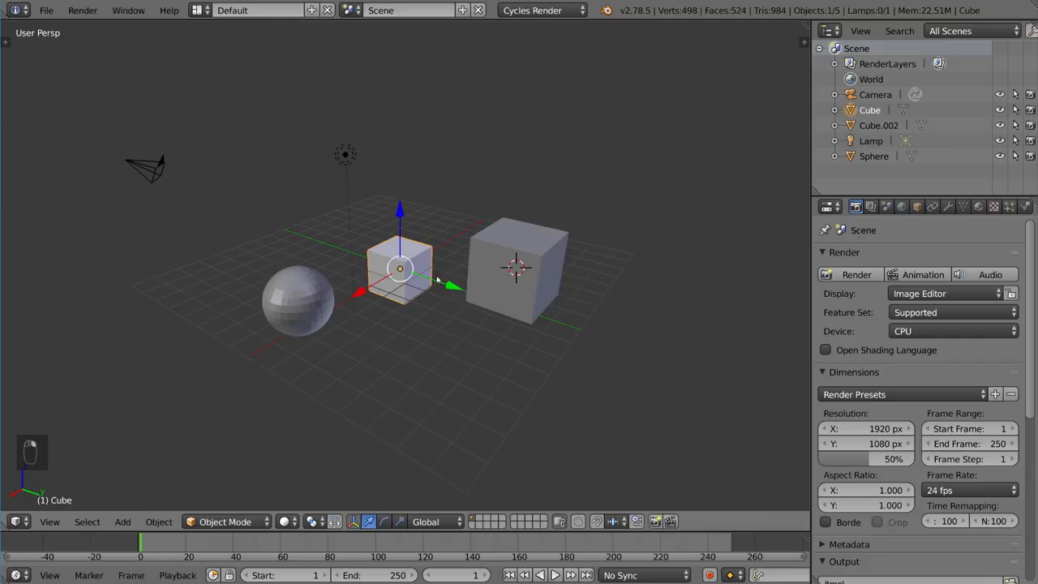
left_click(515, 268)
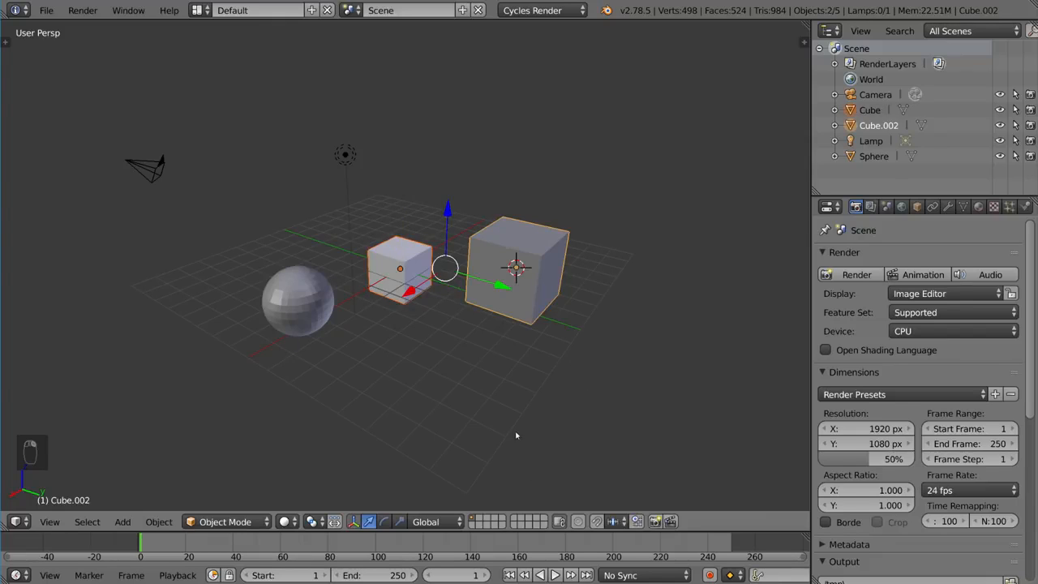
key("H")
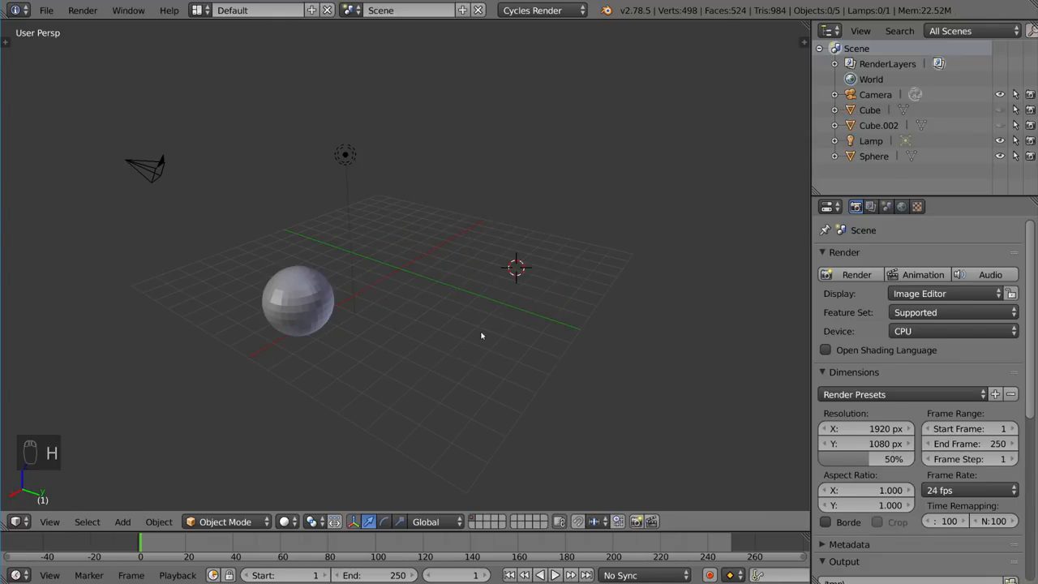
mouse_move(535, 198)
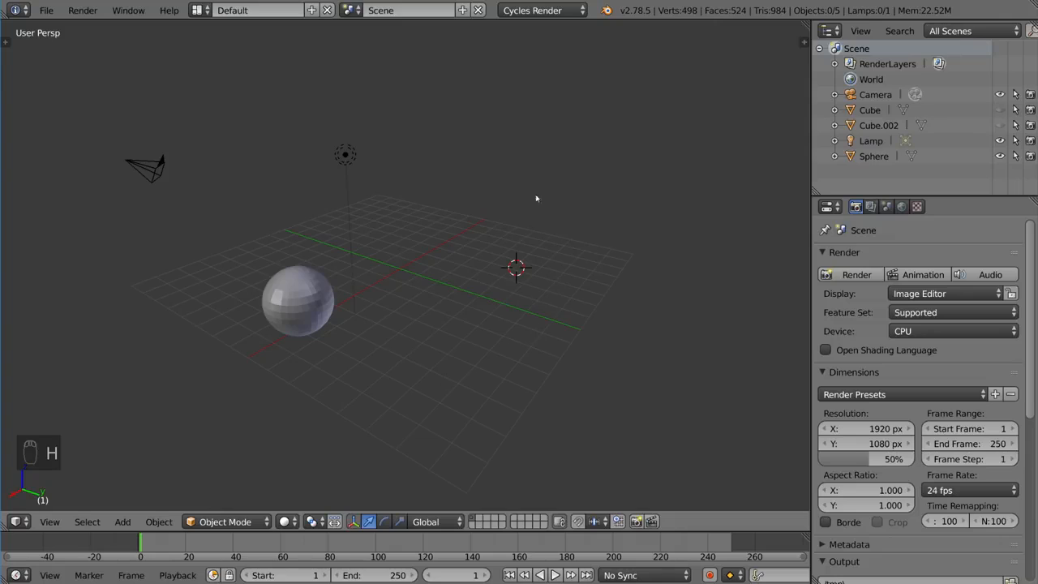
mouse_move(295, 311)
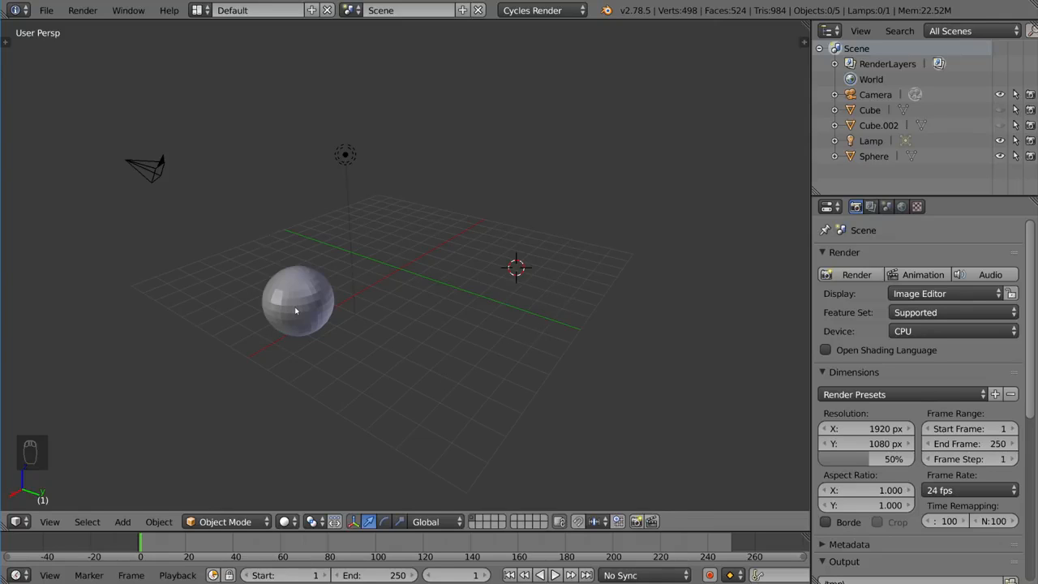
key("h")
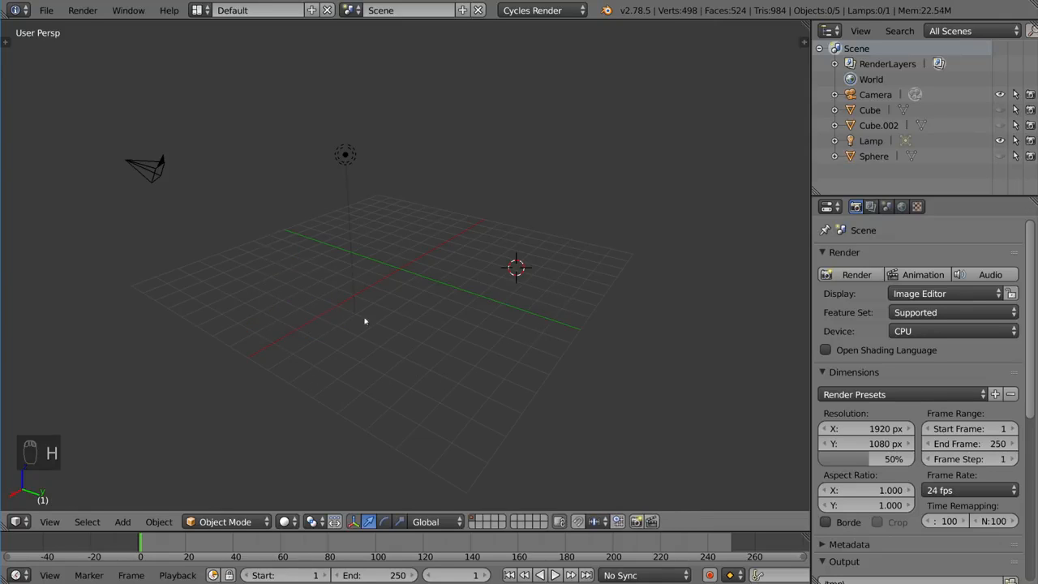
mouse_move(462, 321)
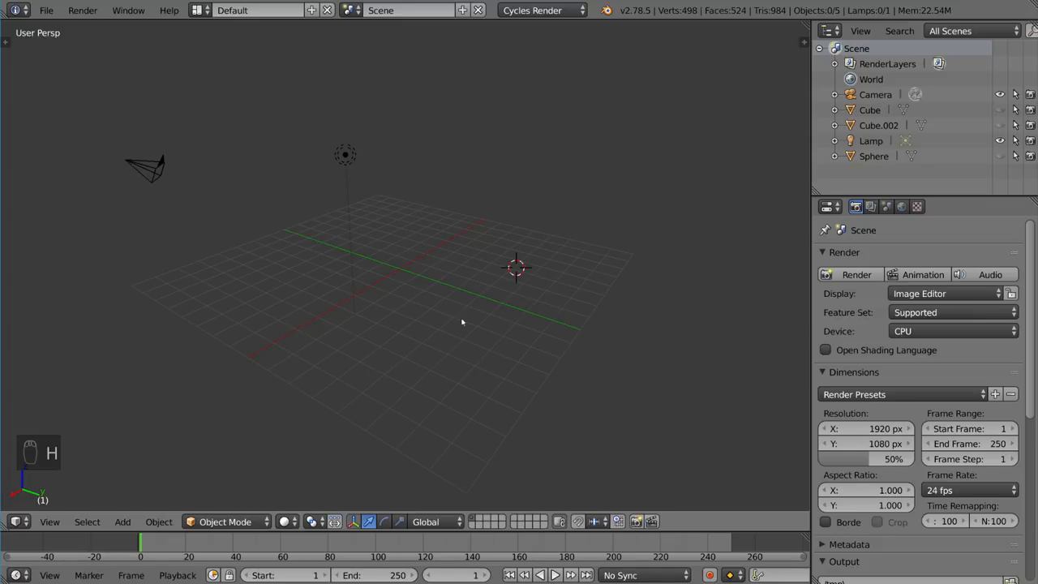
mouse_move(220, 394)
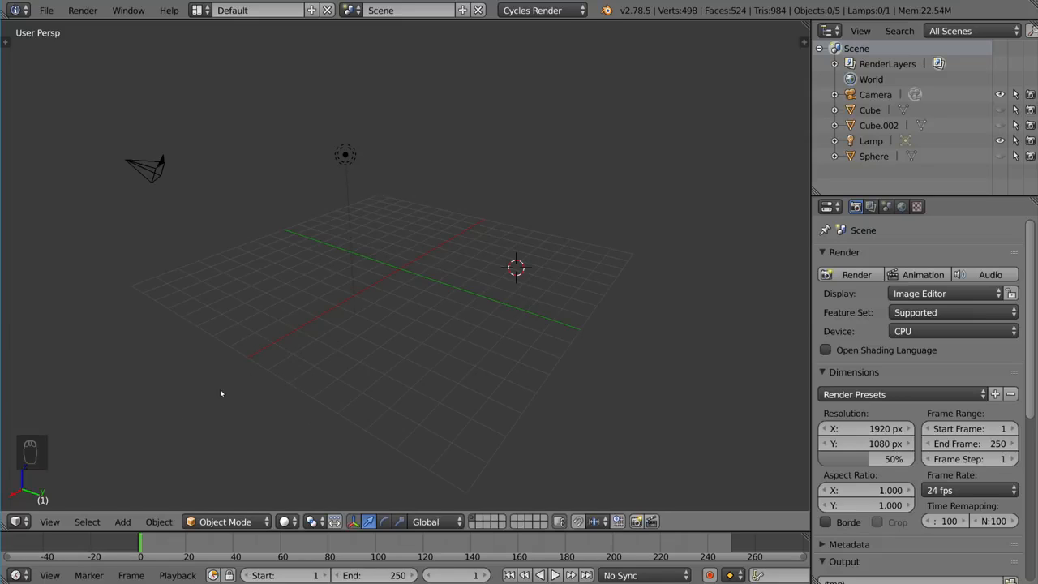
key("alt+h")
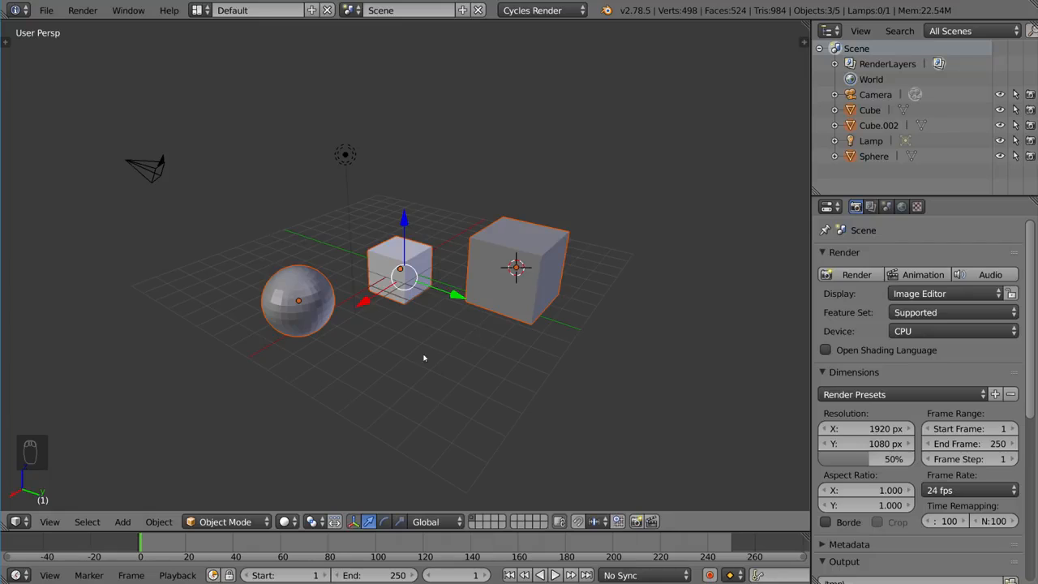
mouse_move(453, 349)
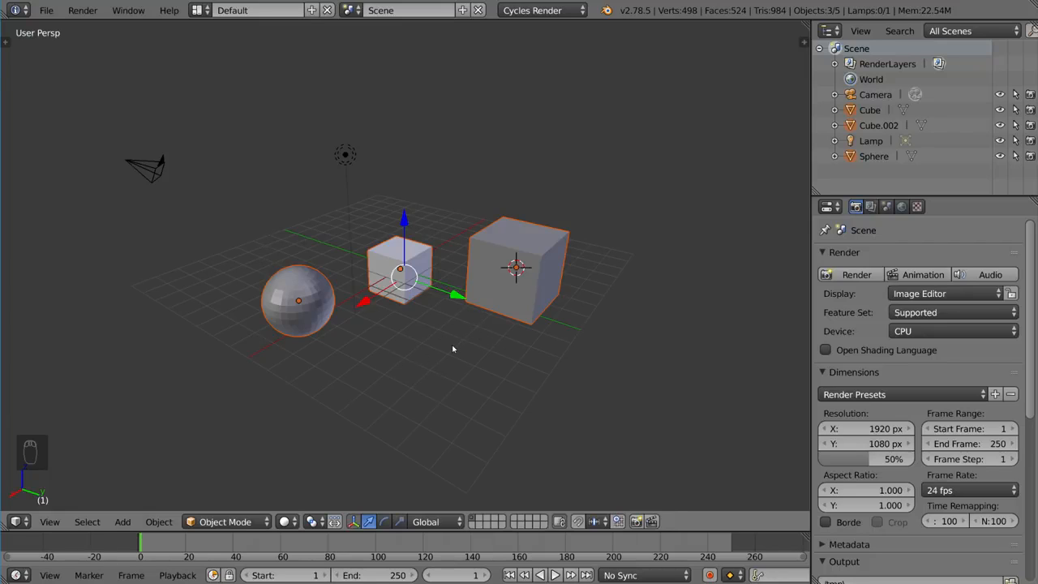
mouse_move(616, 277)
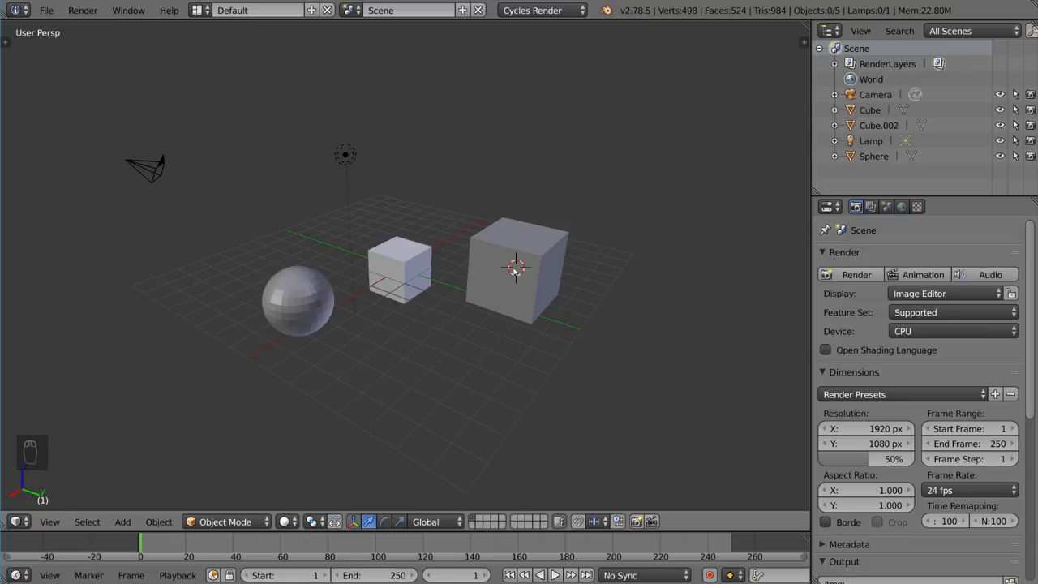
mouse_move(603, 253)
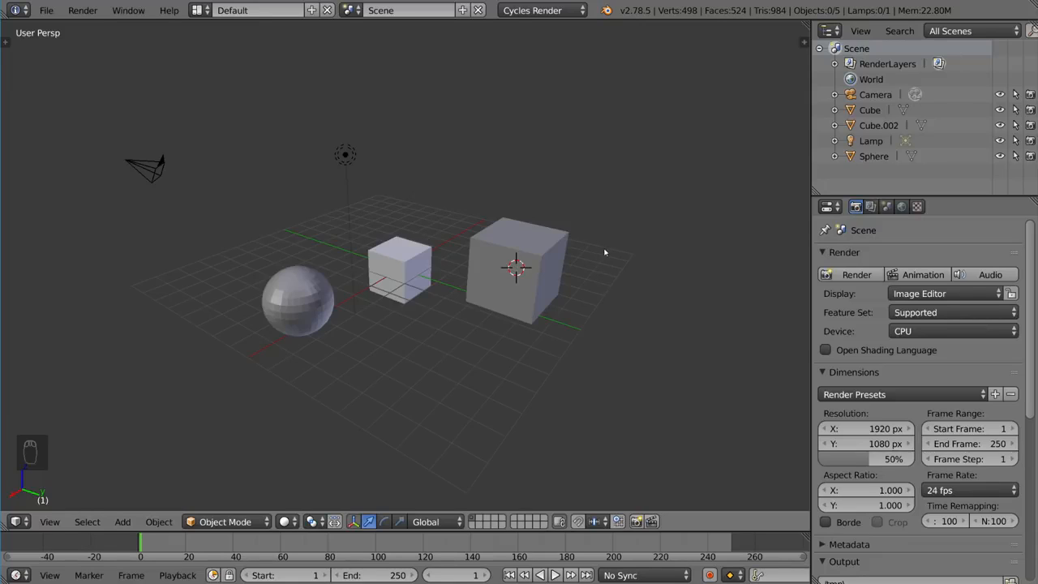
mouse_move(577, 418)
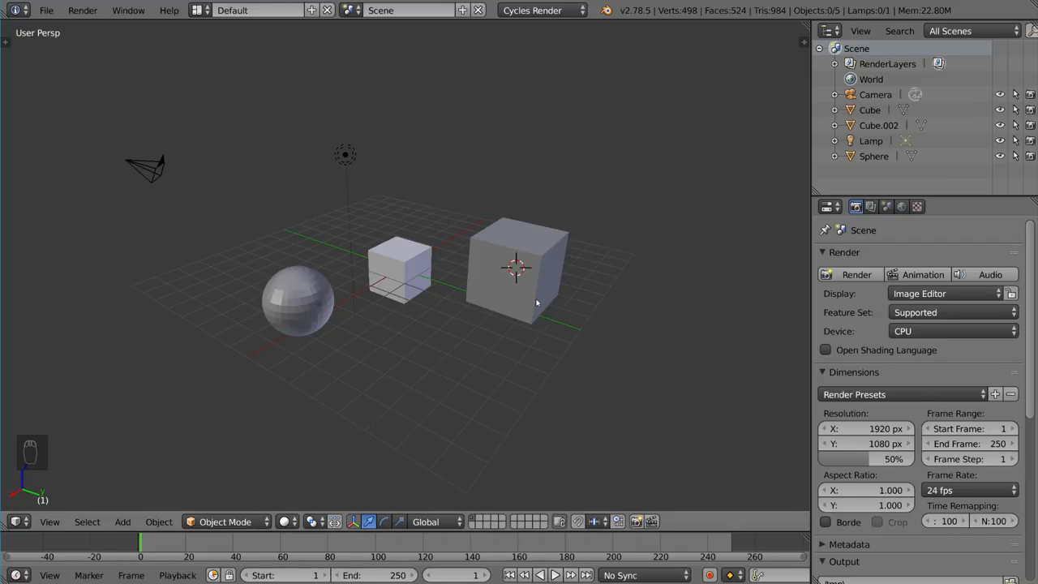
mouse_move(571, 379)
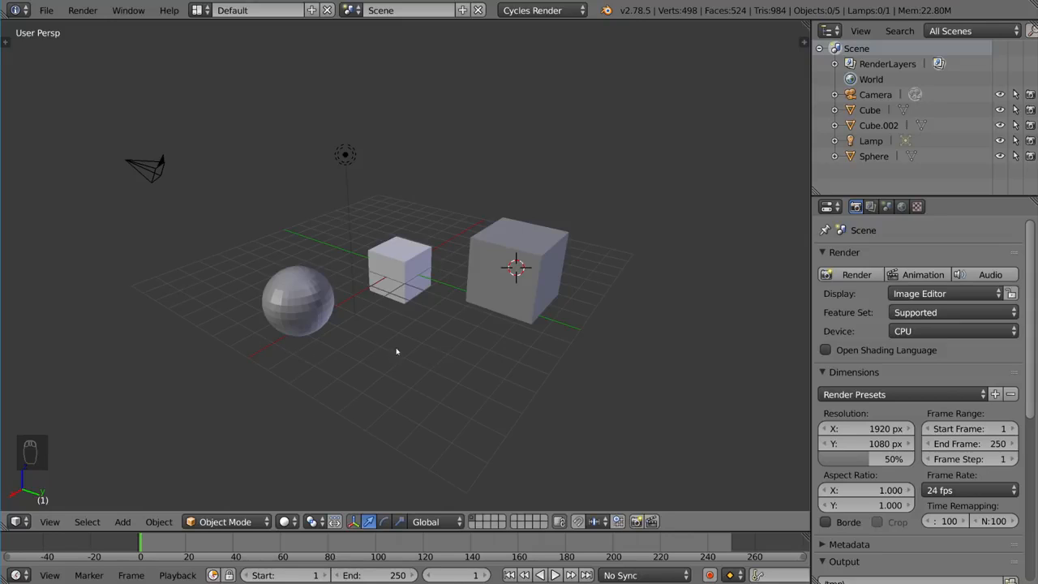
mouse_move(507, 511)
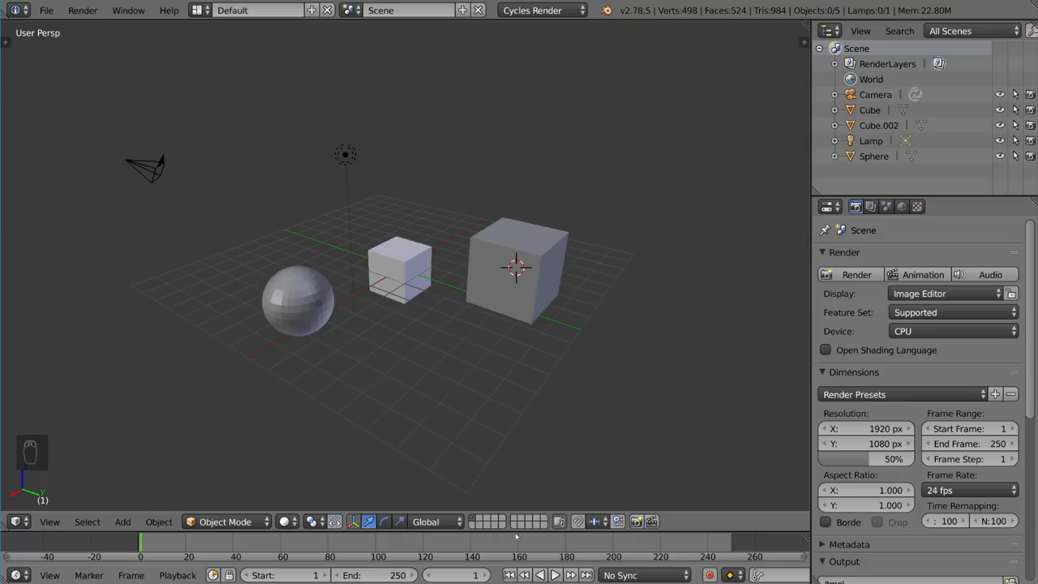
mouse_move(483, 510)
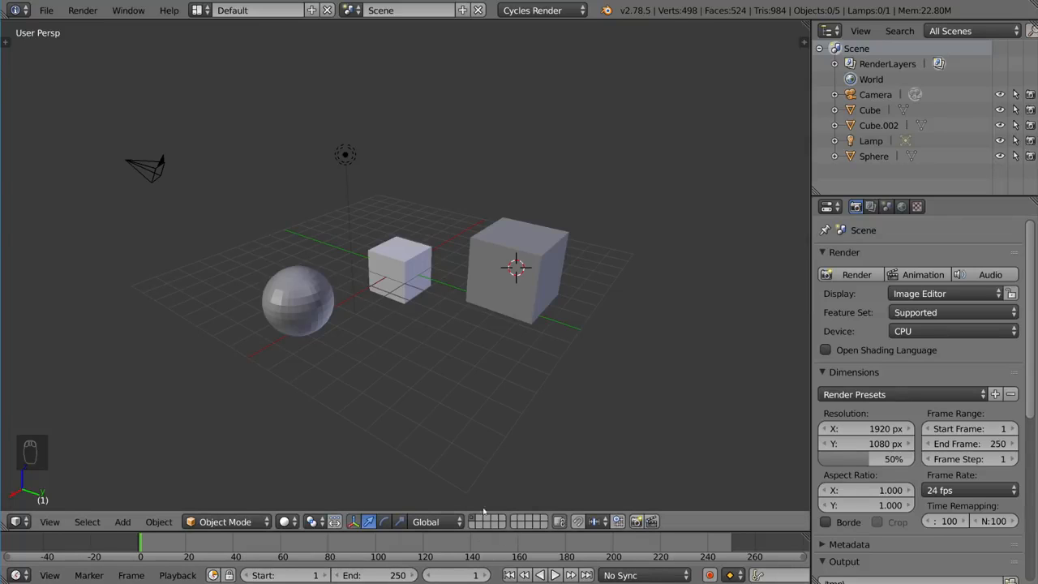
mouse_move(522, 535)
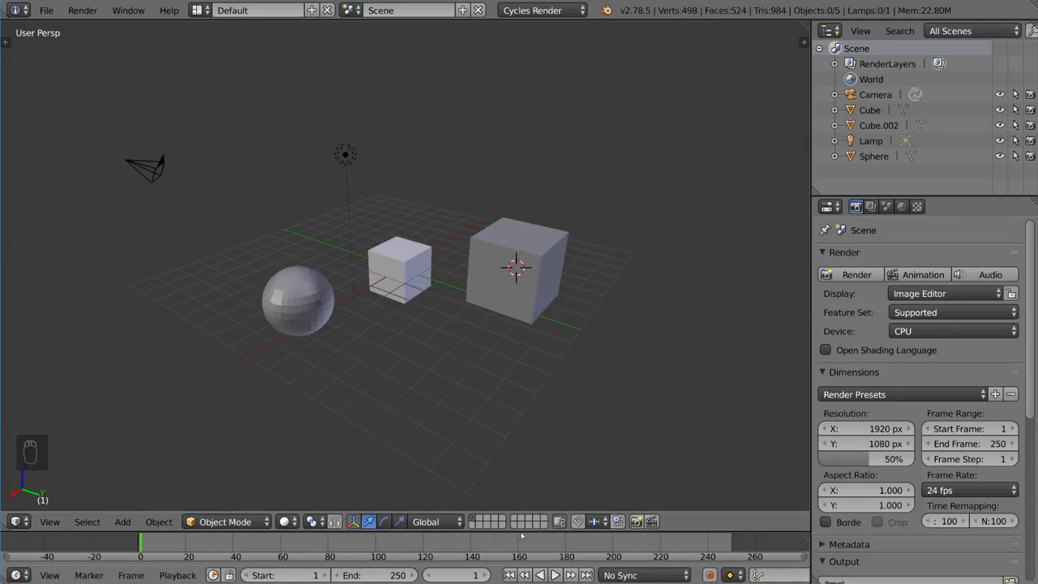
mouse_move(345, 438)
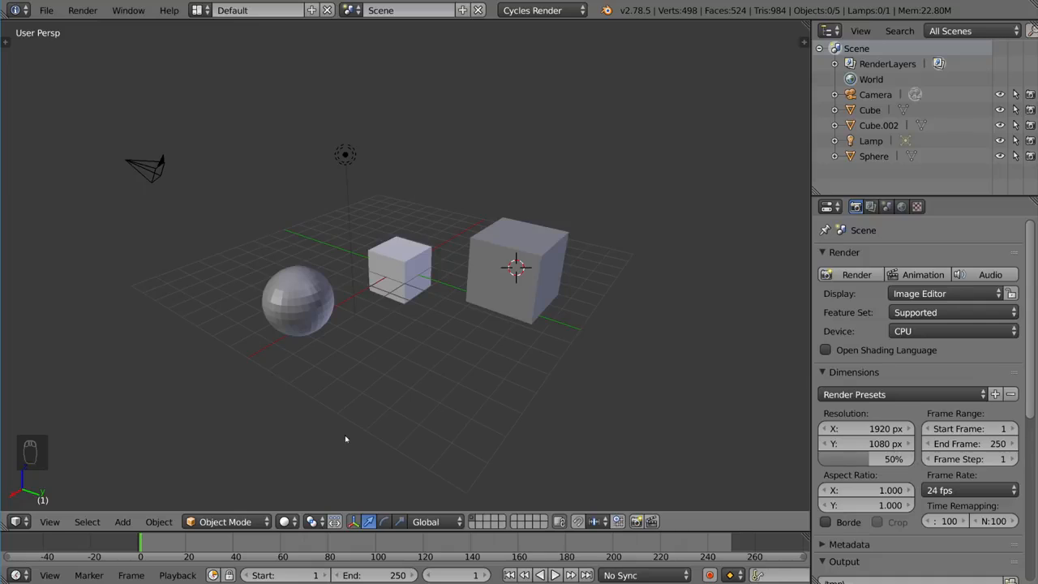
mouse_move(519, 180)
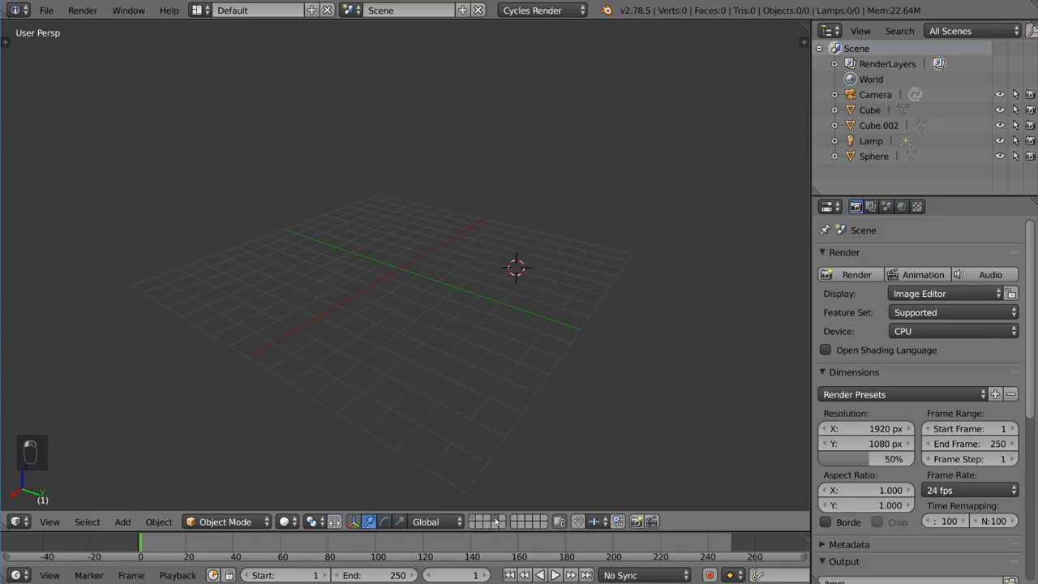
mouse_move(497, 522)
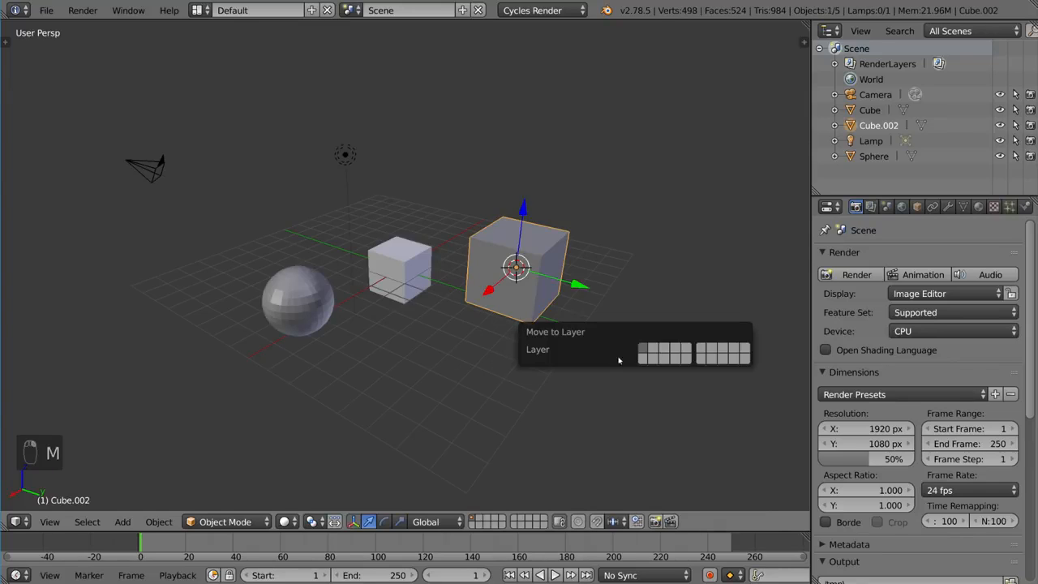
mouse_move(662, 342)
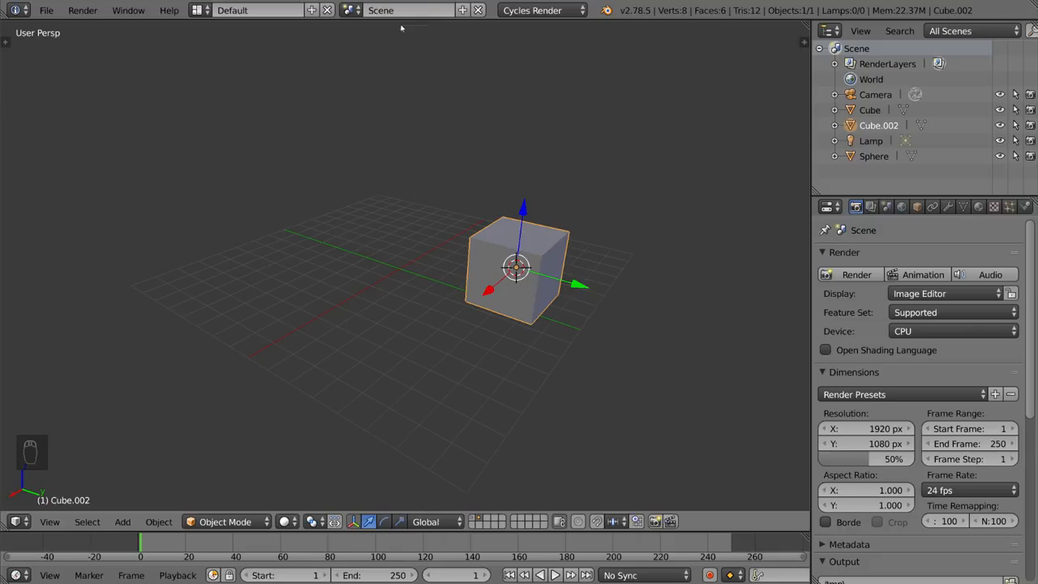
mouse_move(369, 282)
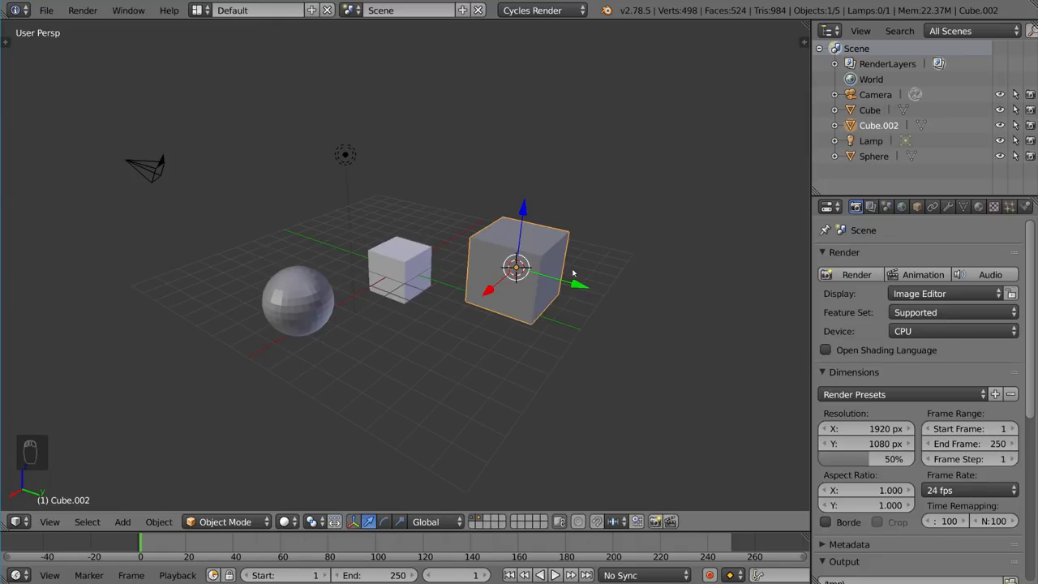
mouse_move(483, 522)
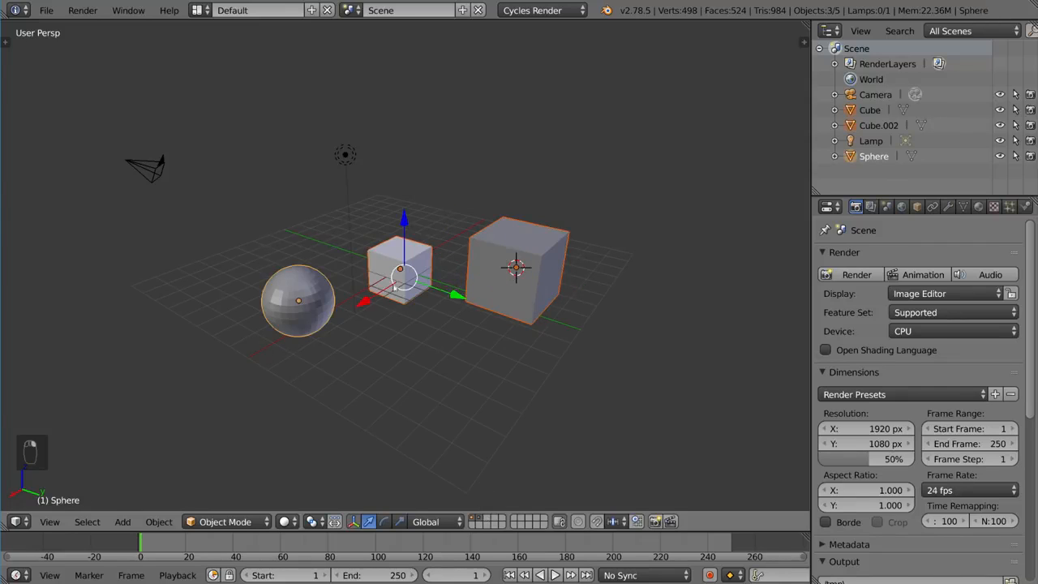
Select only the large cube while both layers are shown together.
left_click(515, 268)
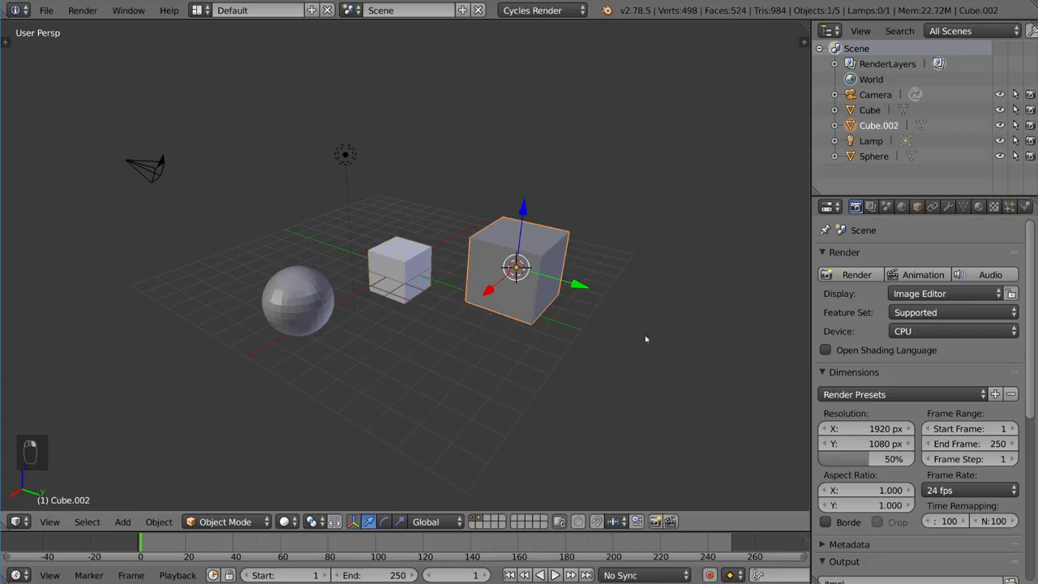
key("m")
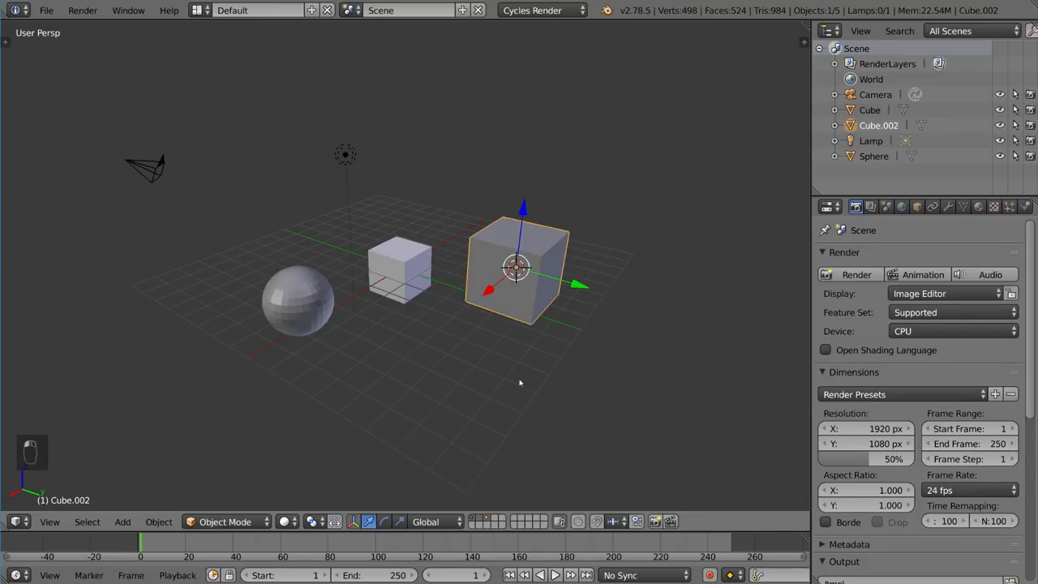
mouse_move(539, 384)
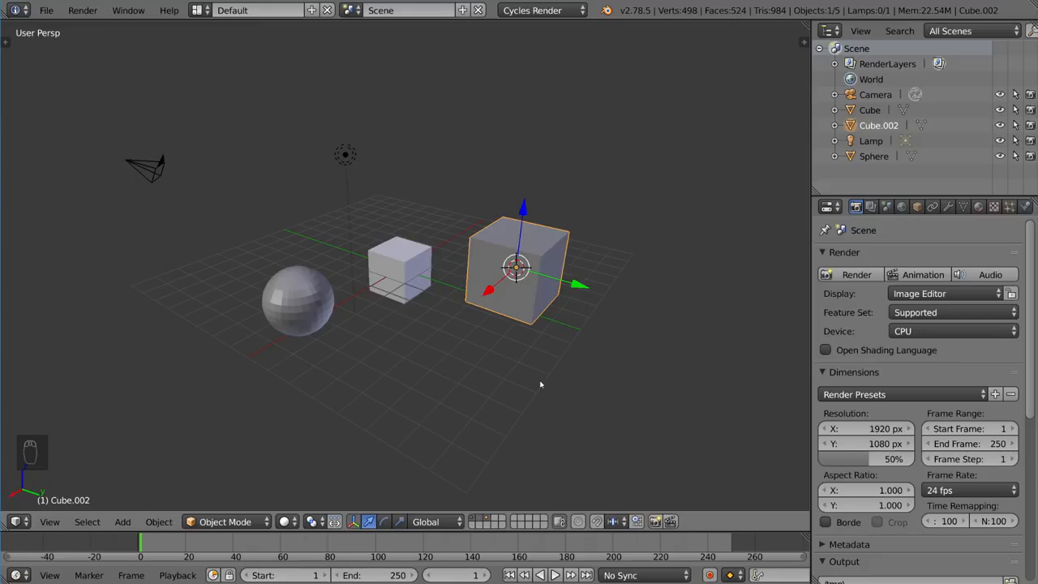
mouse_move(452, 405)
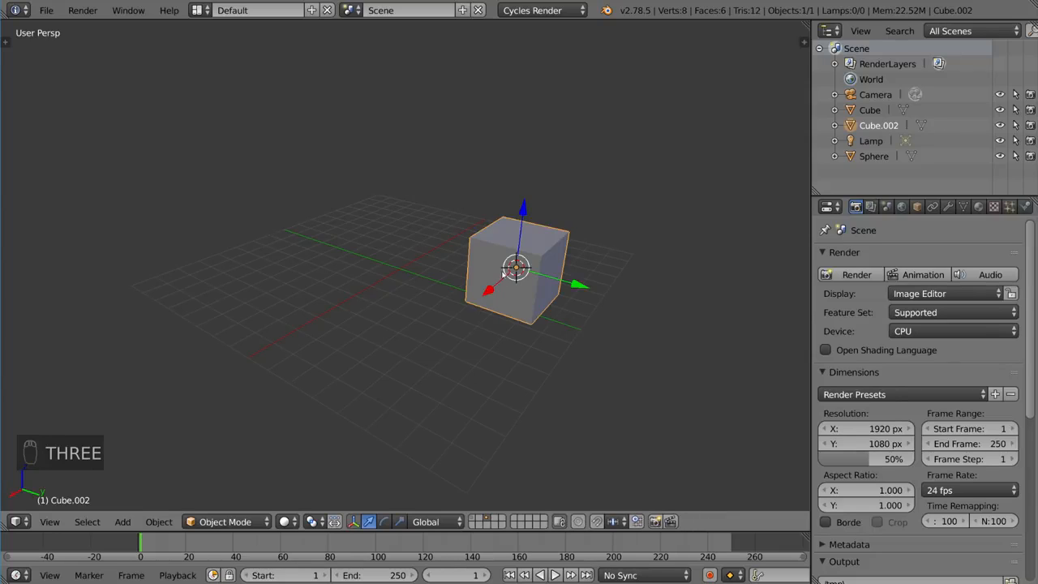
mouse_move(472, 269)
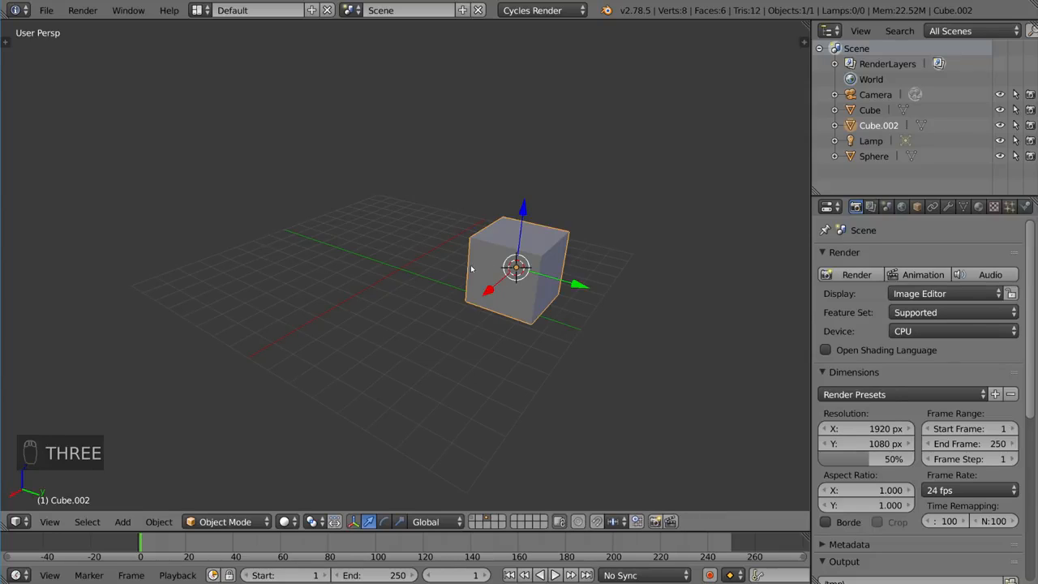
key("shift+1")
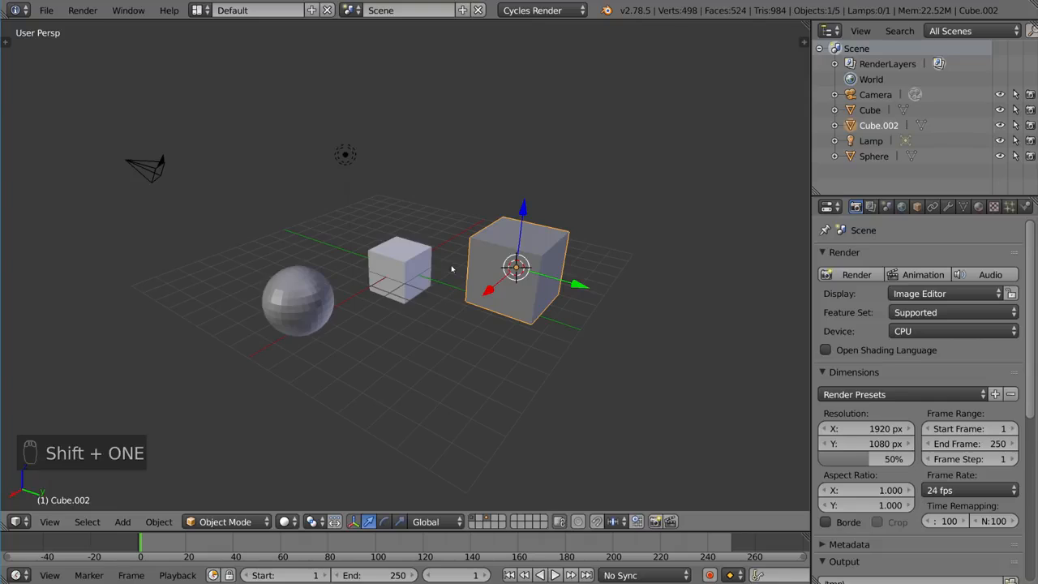
mouse_move(604, 323)
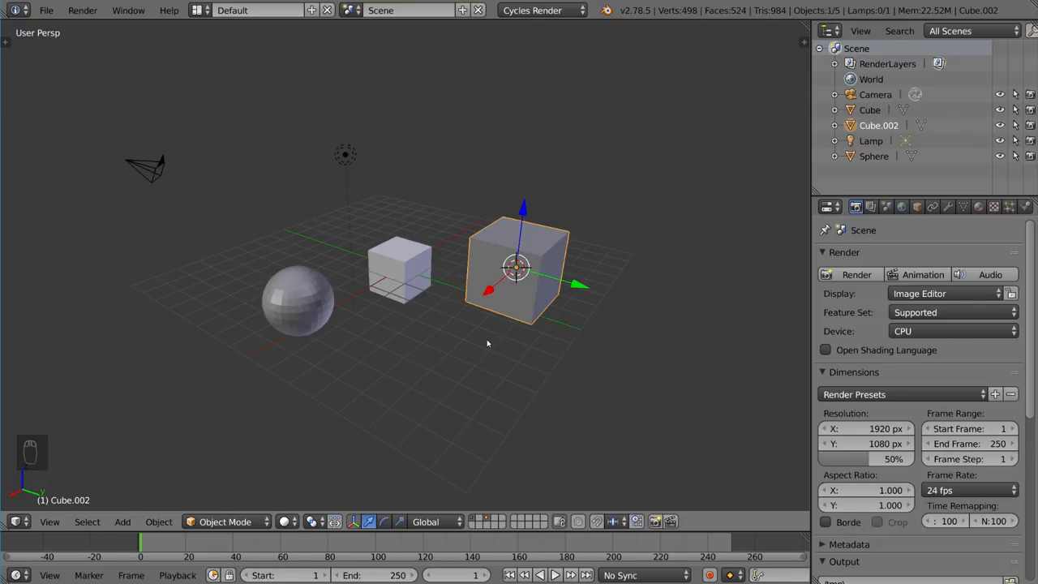
key("shift+2")
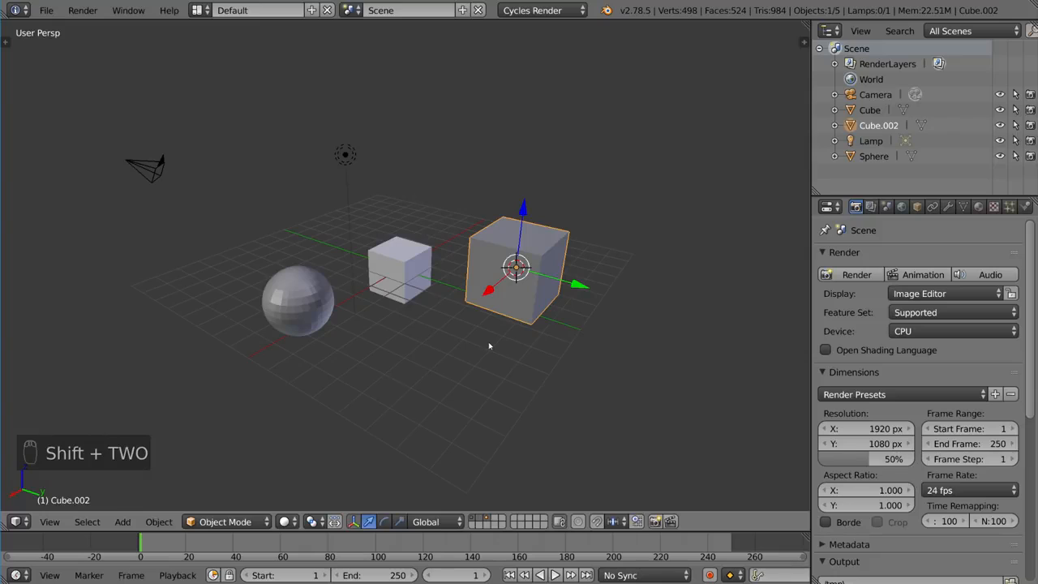
key("shift+4")
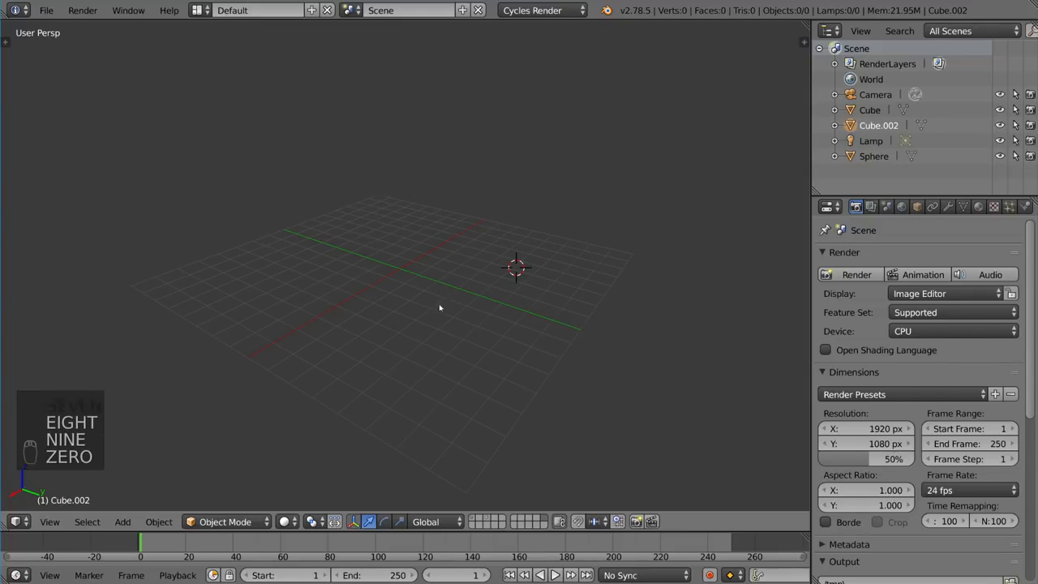
Switch through empty layers until only the layer holding Cube.002 is shown.
key("alt+1")
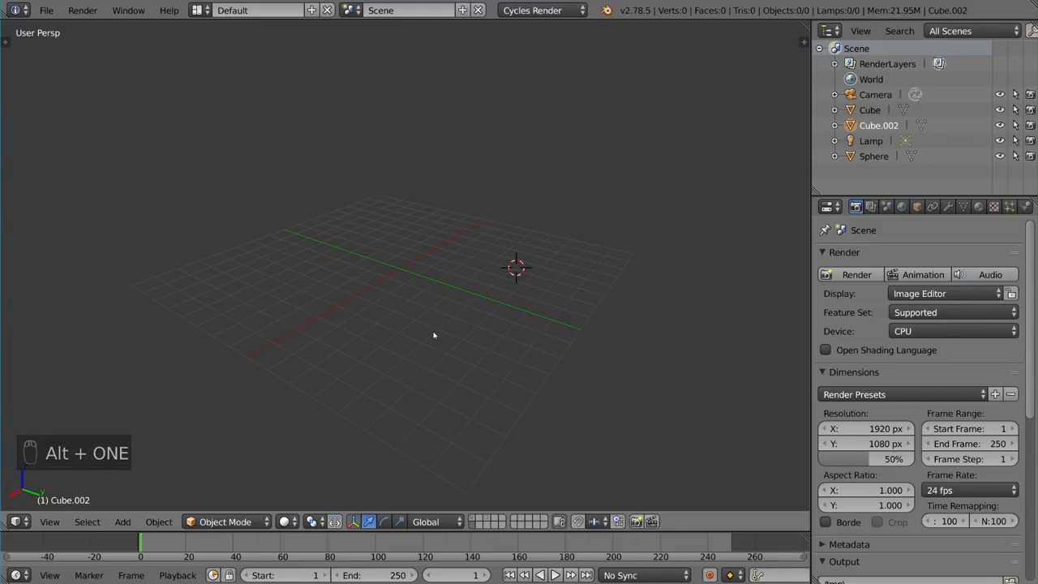
key("Alt+2")
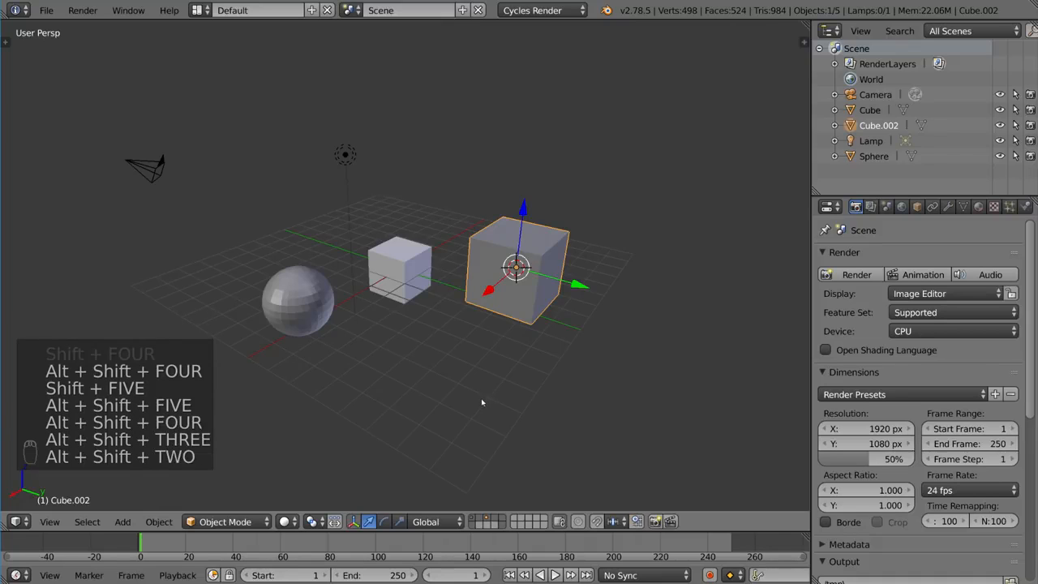
key("m")
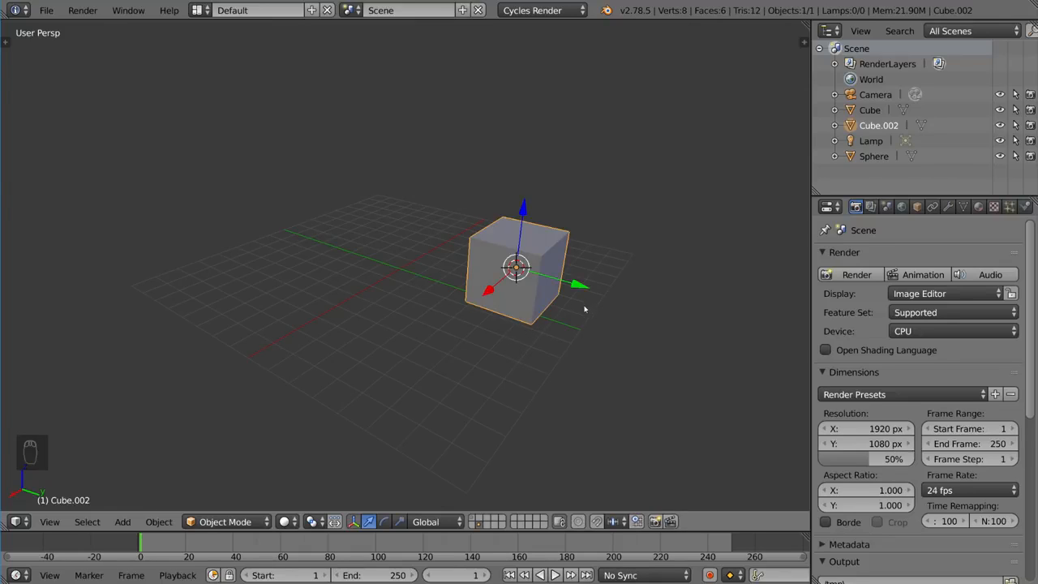
Add layer 1 back into view beside the large cube's layer with Shift+1.
key("shift+1")
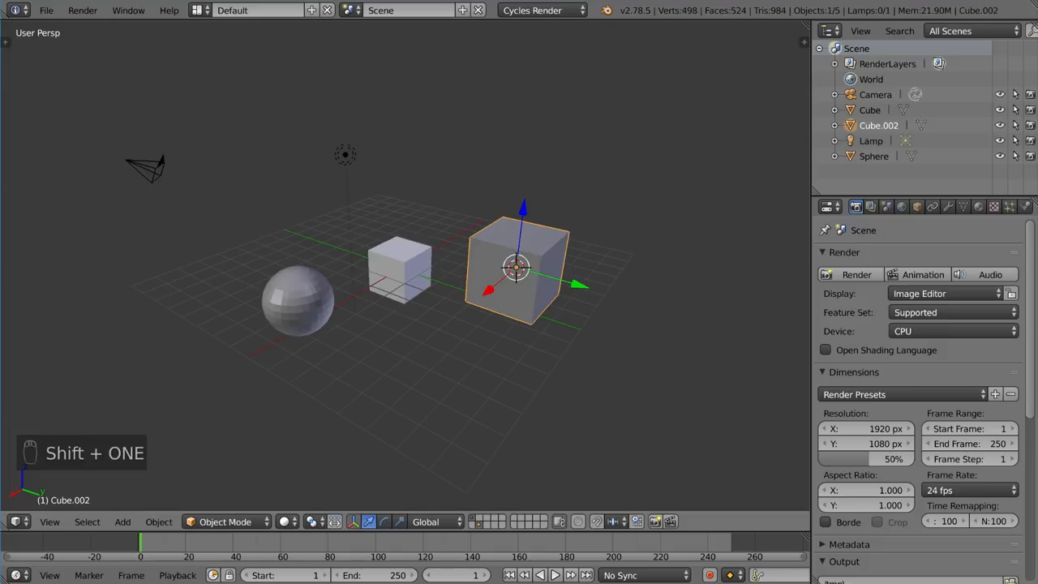
mouse_move(619, 421)
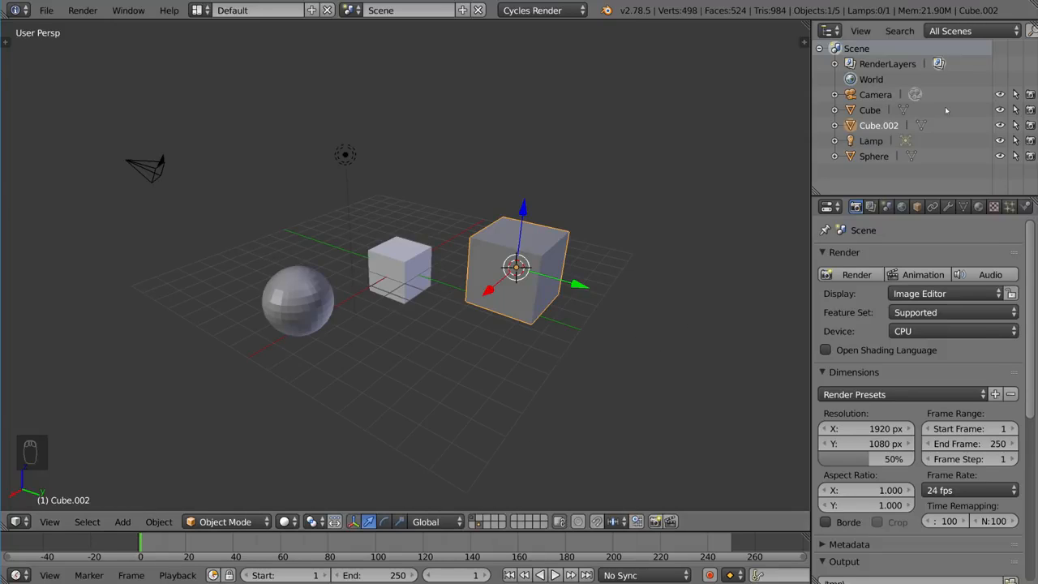
mouse_move(944, 130)
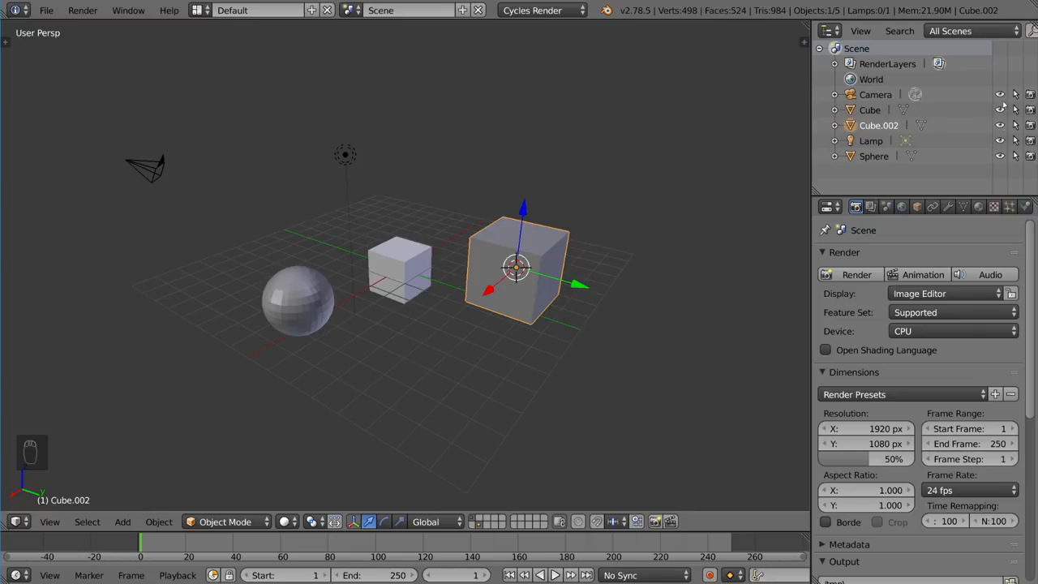
mouse_move(547, 318)
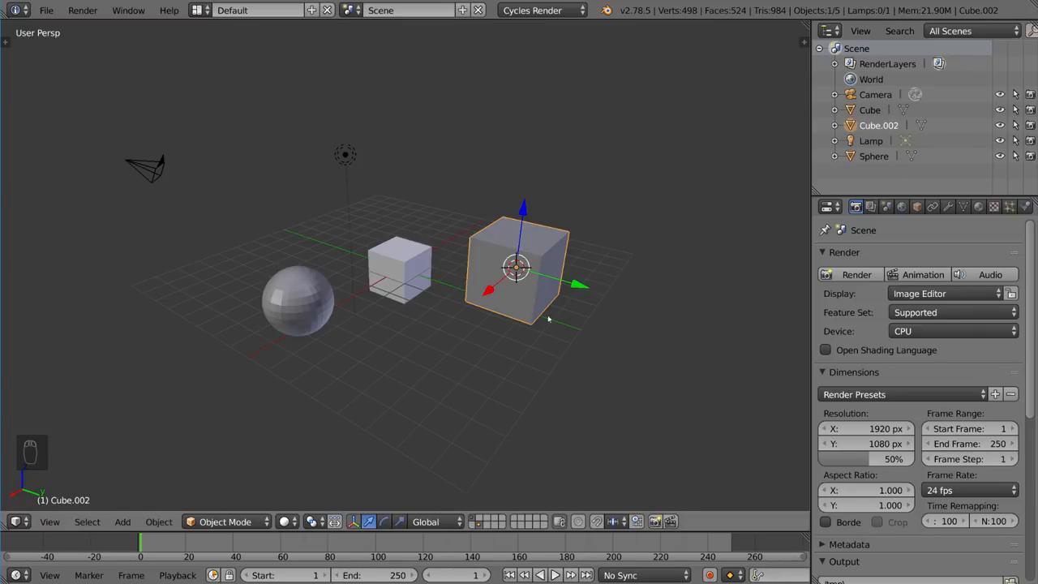
mouse_move(597, 303)
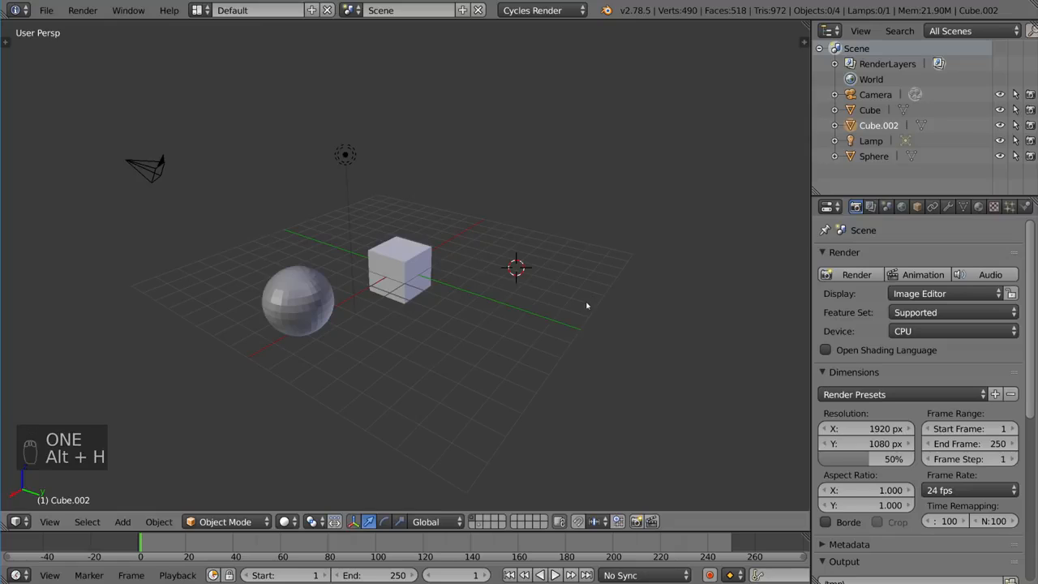
mouse_move(525, 328)
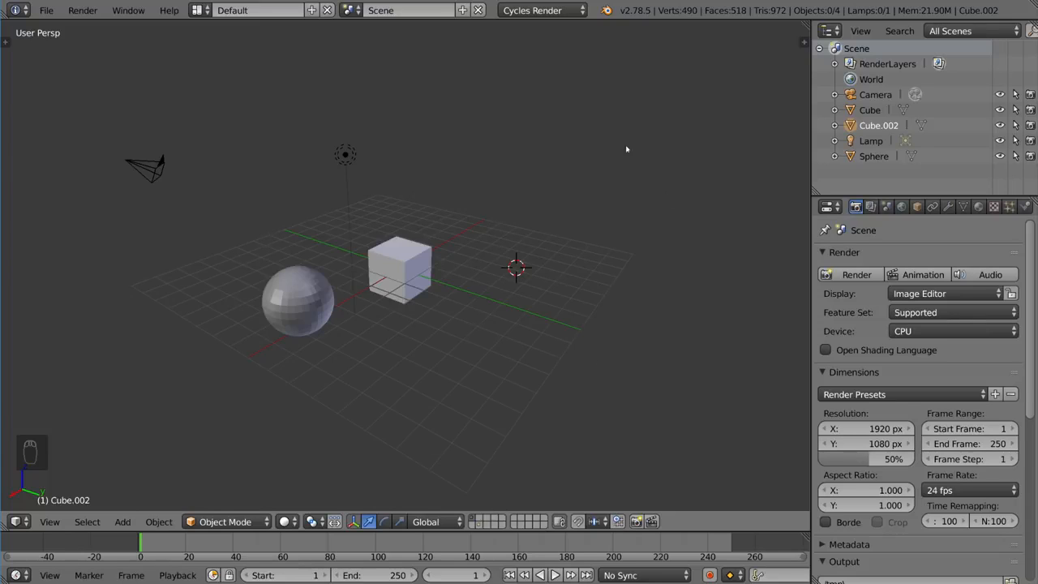
mouse_move(551, 233)
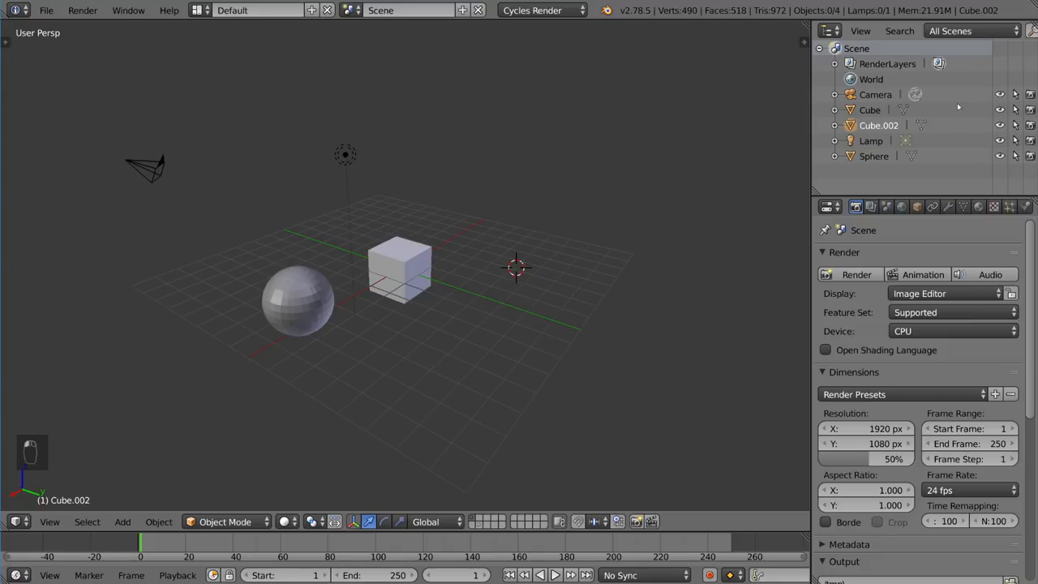
mouse_move(740, 186)
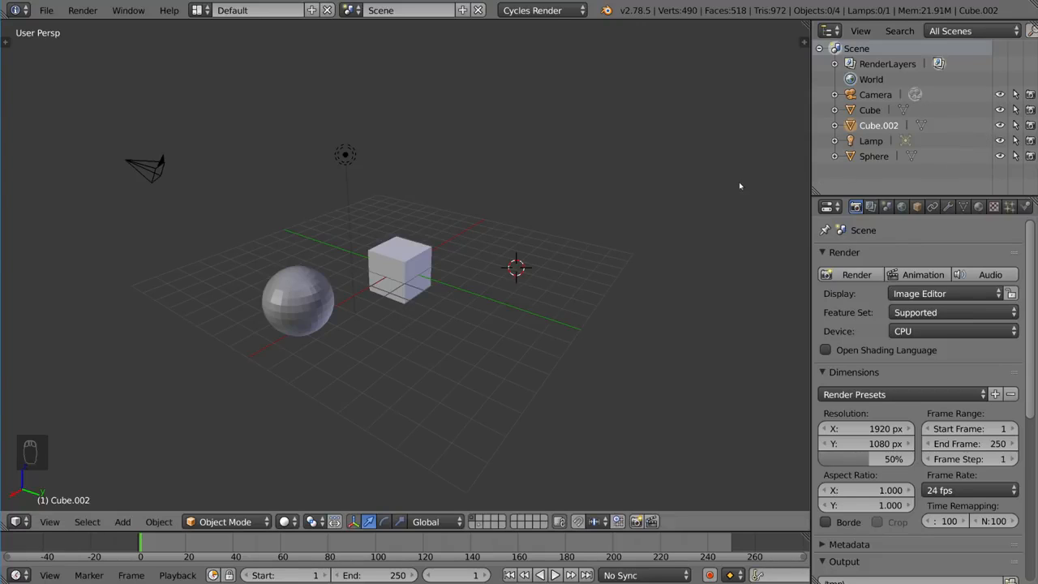
Hide the small cube, deselect everything, then show the large cube's layer via Alt+Shift+2.
left_click(399, 268)
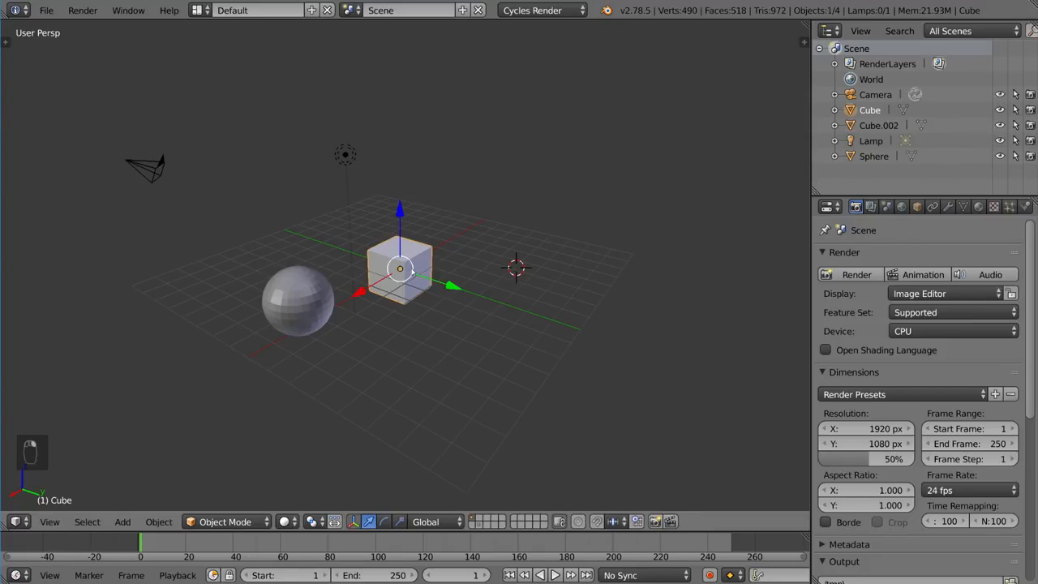
key("h")
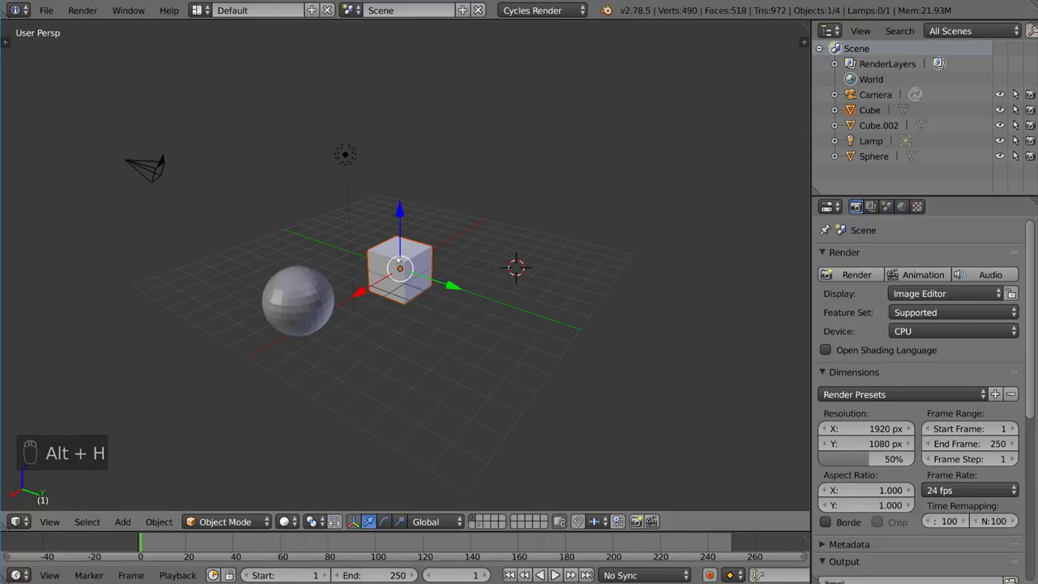
mouse_move(526, 298)
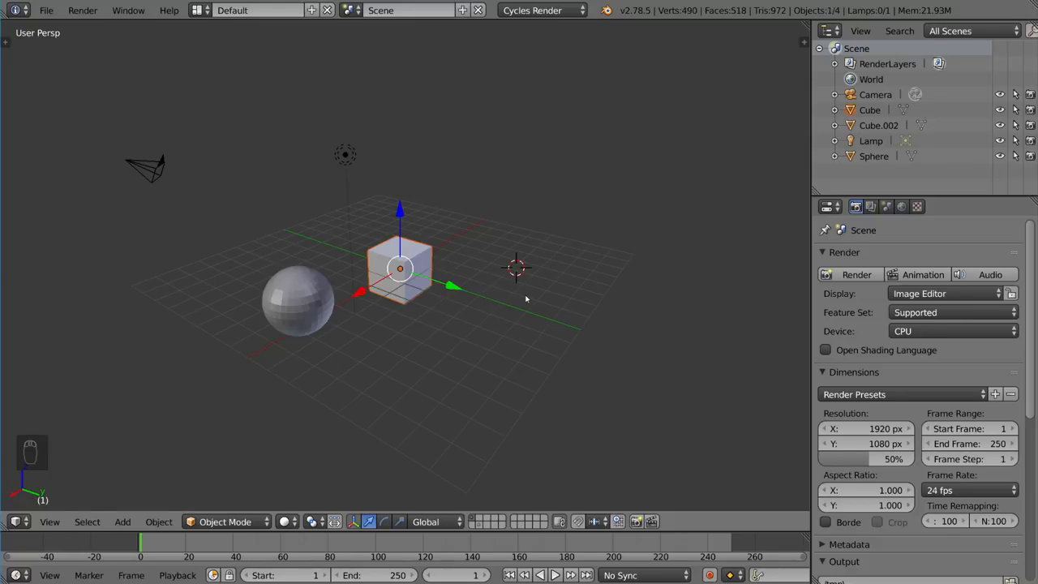
mouse_move(513, 295)
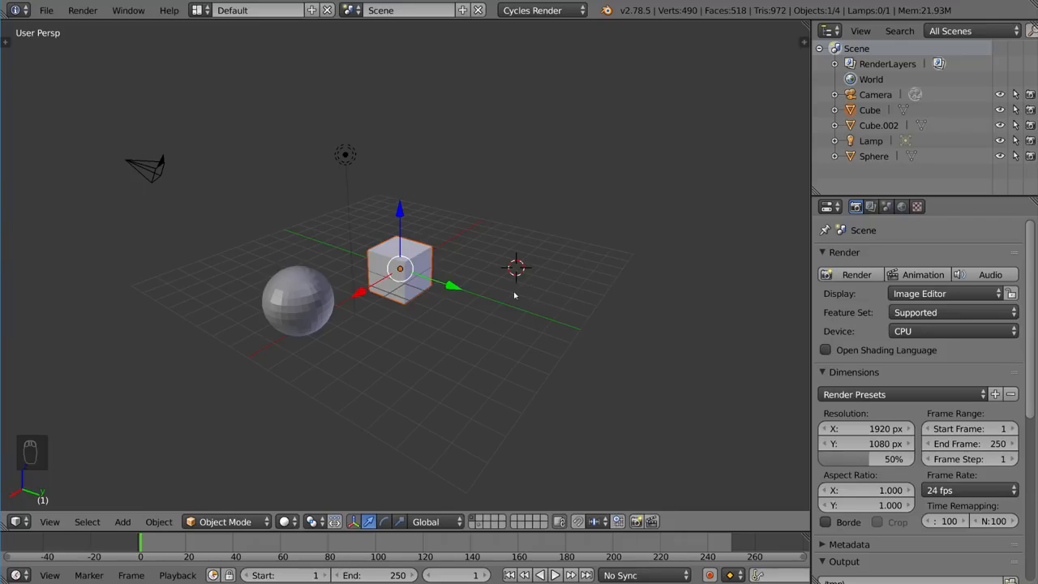
key("a")
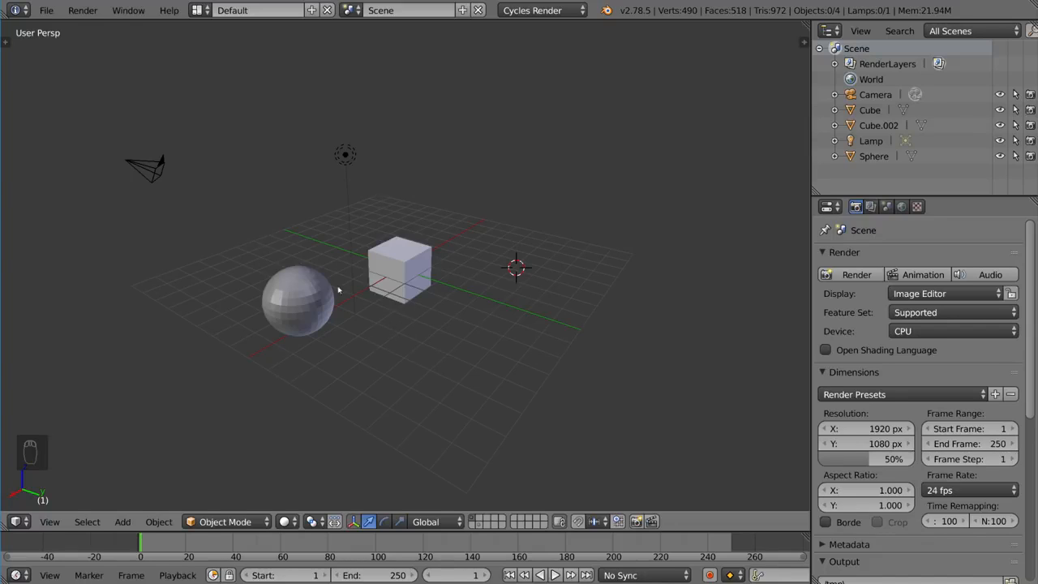
mouse_move(538, 339)
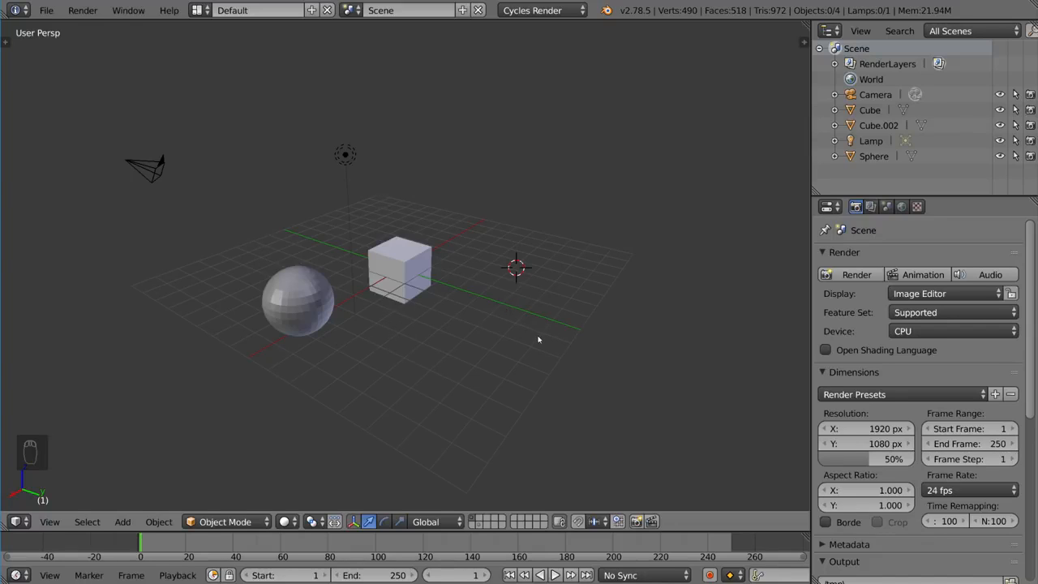
mouse_move(473, 386)
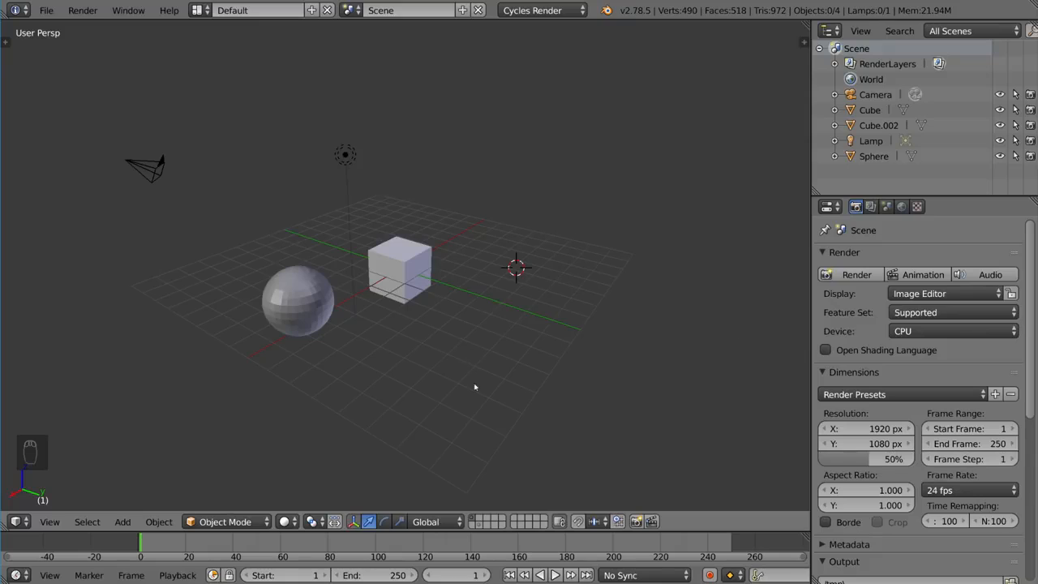
key("alt+shift+2")
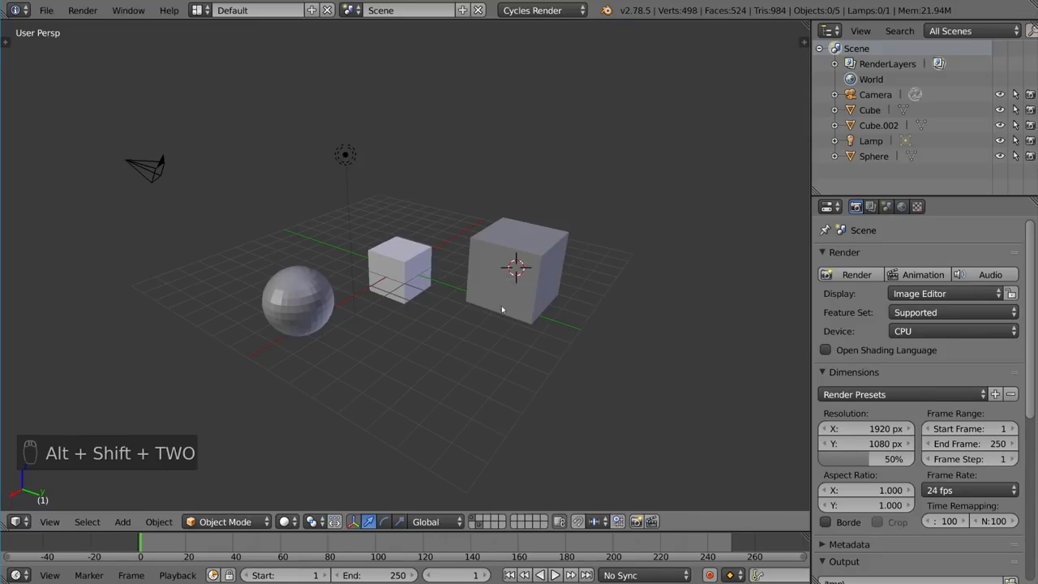
mouse_move(574, 195)
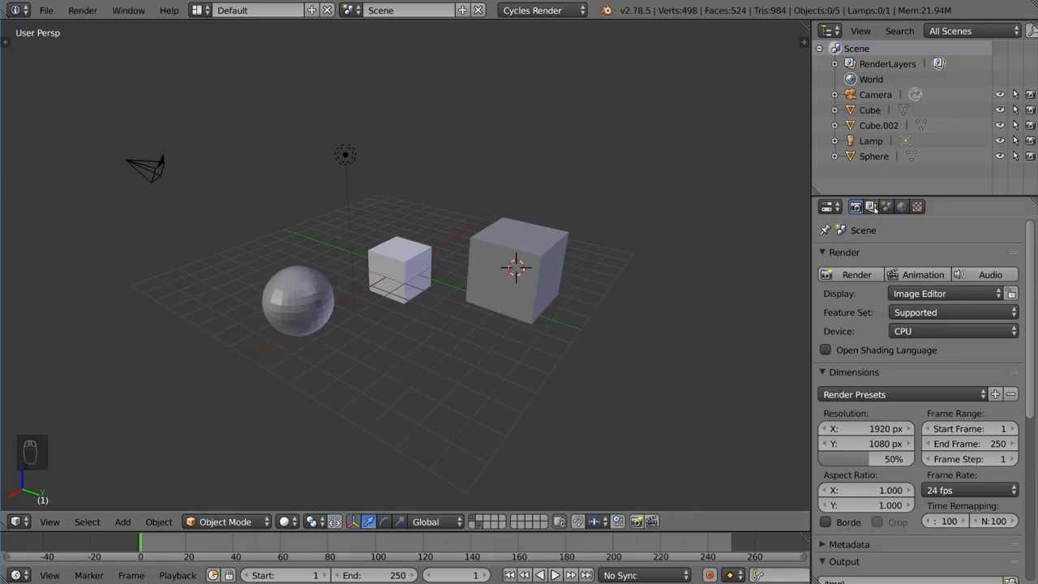
Show the Render Layers settings and inspect the scene and layer grids.
left_click(869, 206)
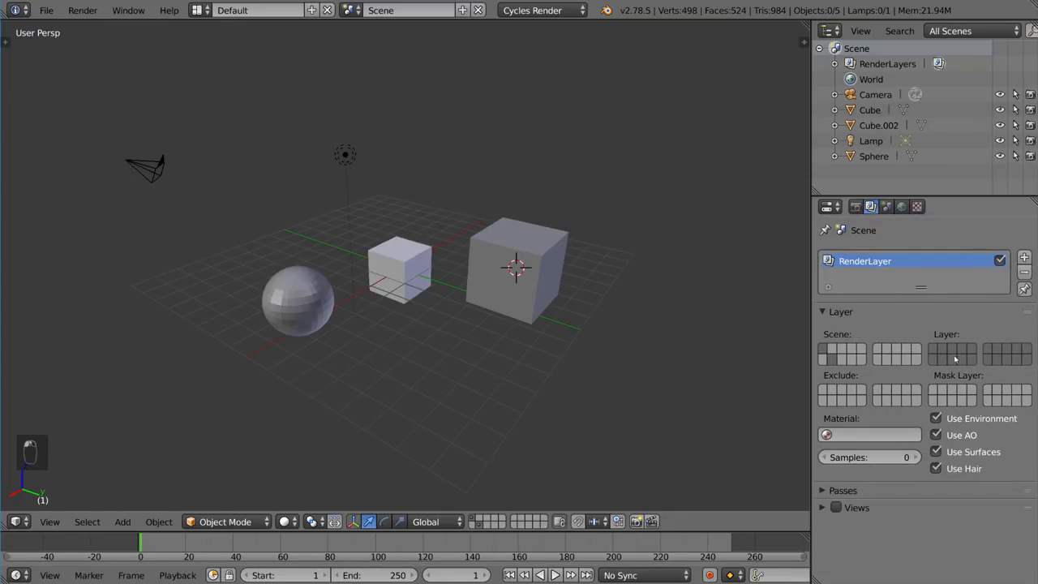
left_click(937, 351)
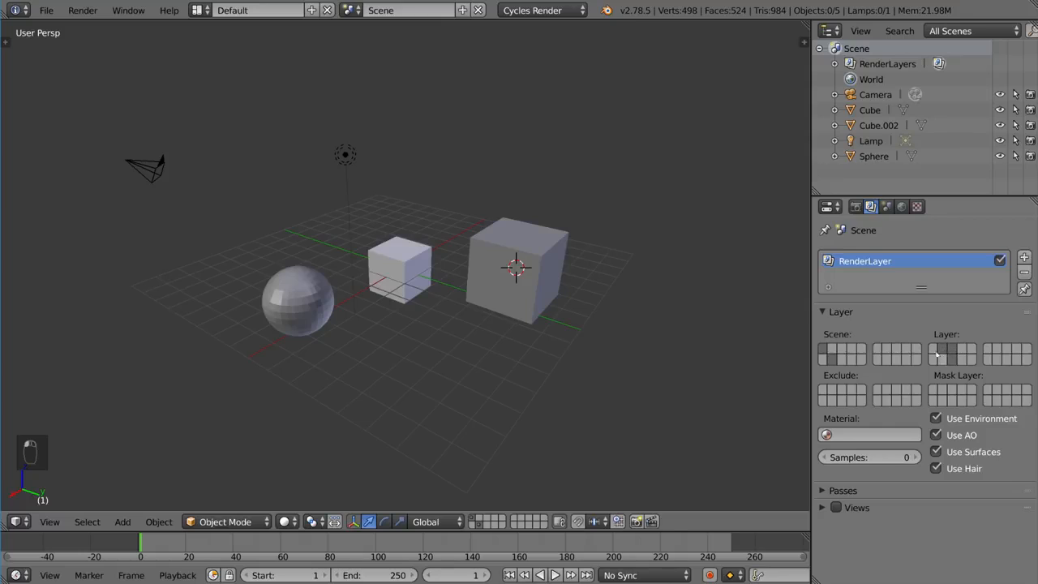